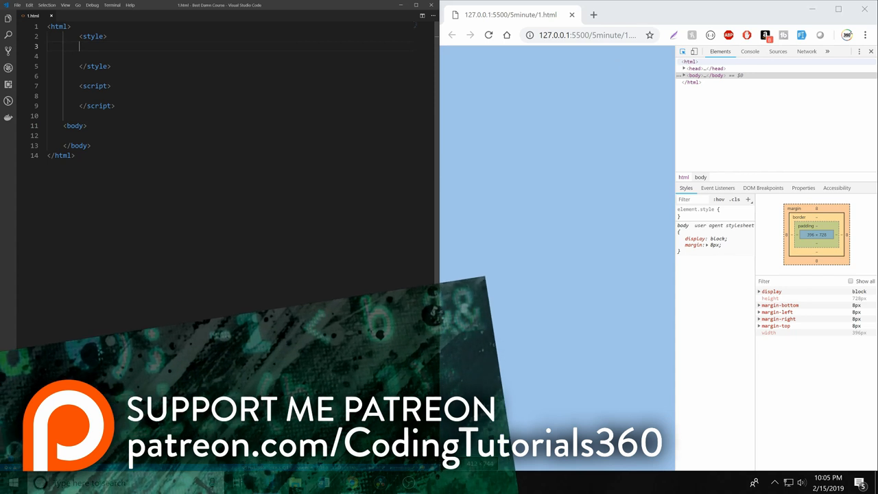
# Step: Add body { margin: 0; } to the style block
pyautogui.write('body {')
pyautogui.click(226, 55)
pyautogui.write('margin: 0;')
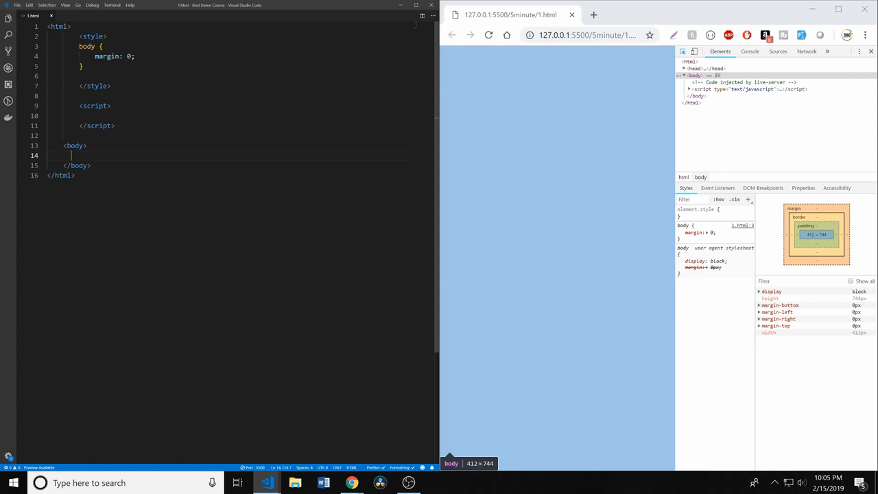
pyautogui.write('d')
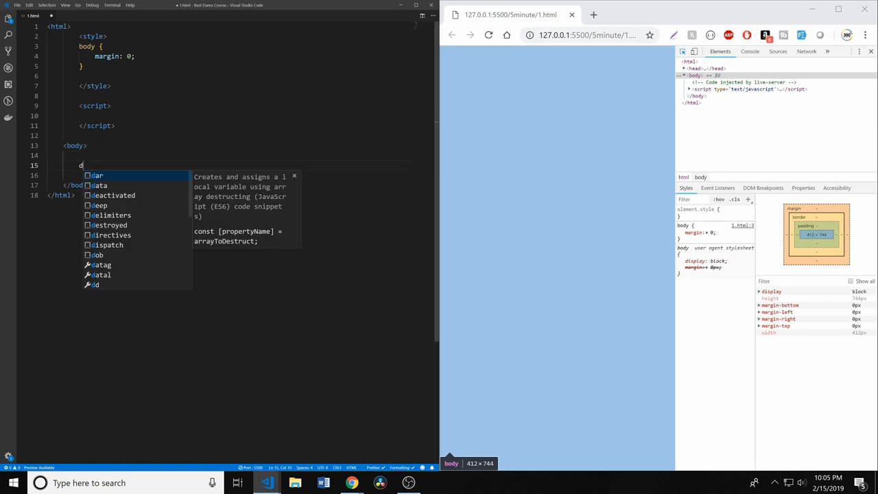
# Step: Expand div#loader-container into the loader container div
pyautogui.write('iv#')
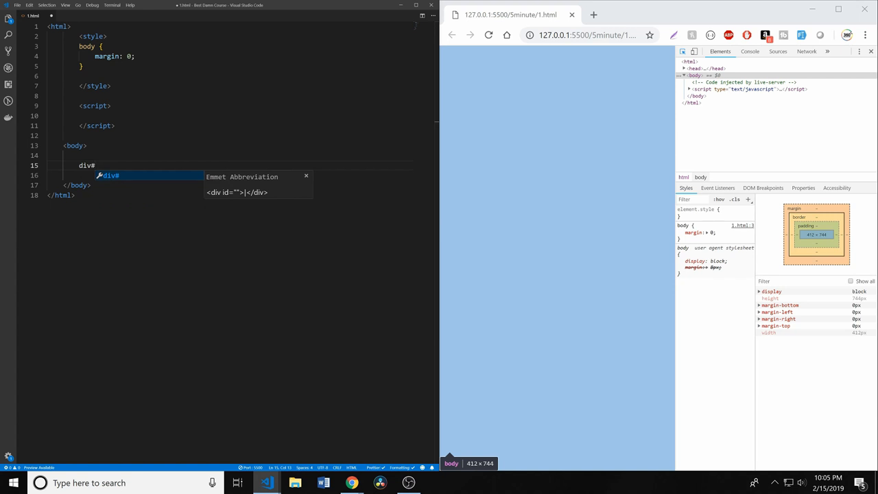
pyautogui.write('loader')
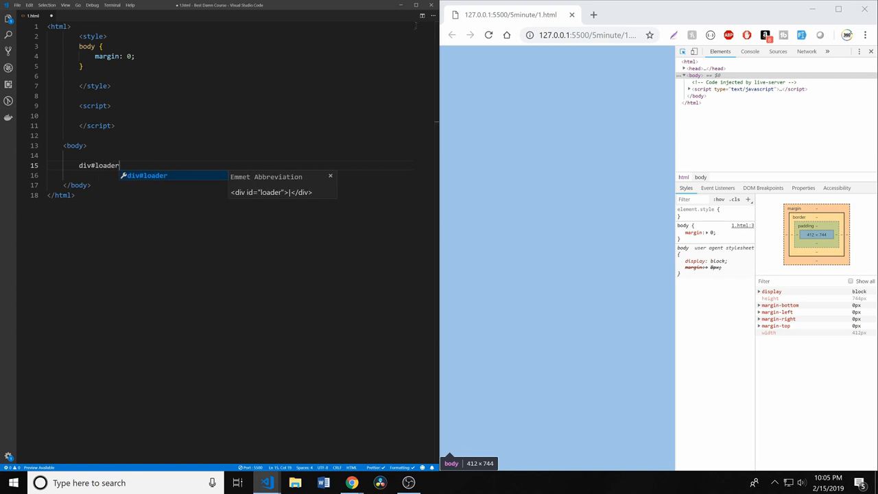
pyautogui.press('Tab')
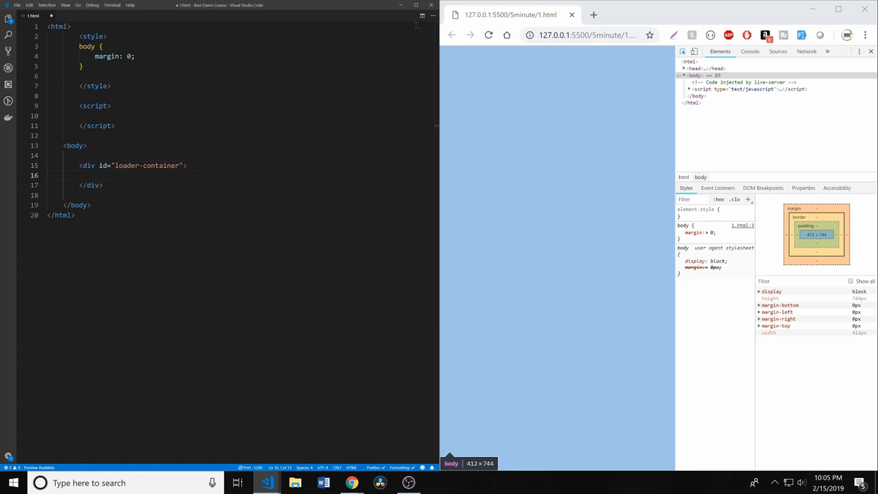
# Step: Add three child divs with classes loader1, loader2 and loader3 using div.loader$*3
pyautogui.write('div')
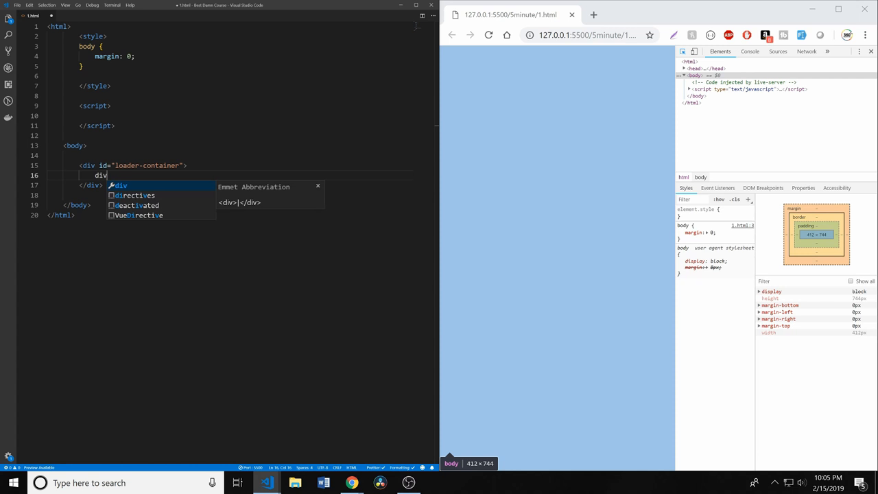
pyautogui.write('.')
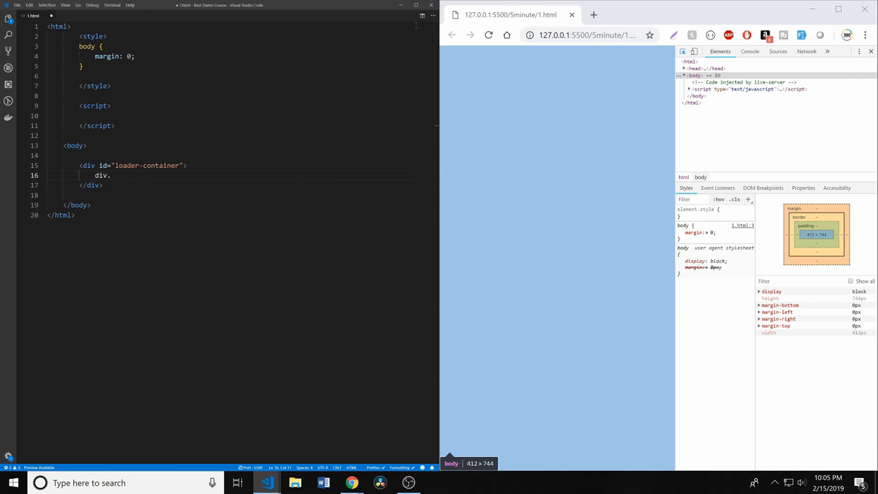
pyautogui.write('.class')
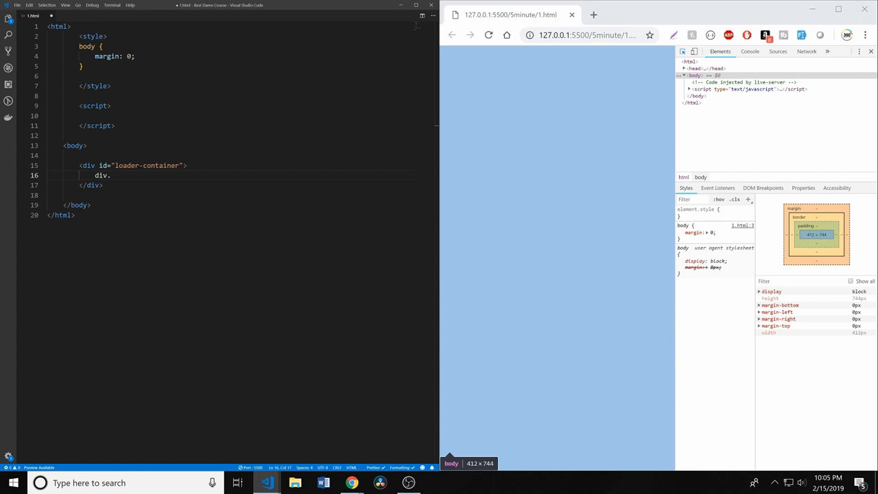
pyautogui.write('loa')
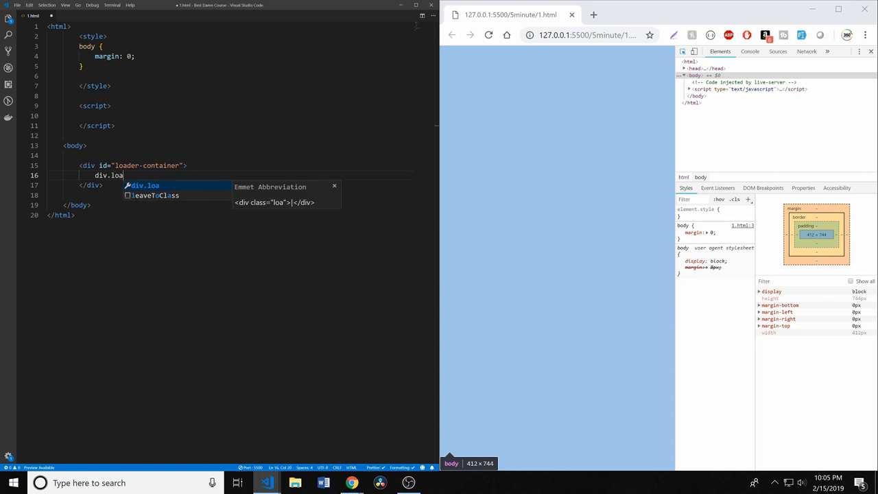
pyautogui.write('der$')
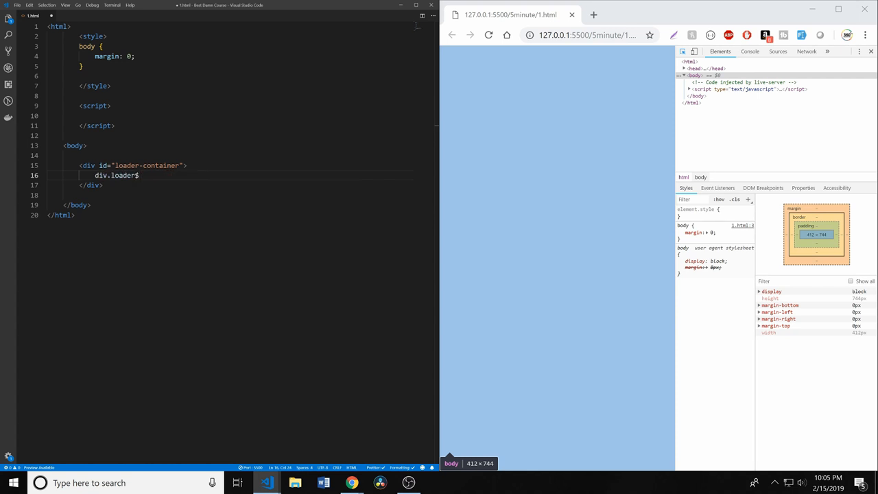
pyautogui.press('Backspace')
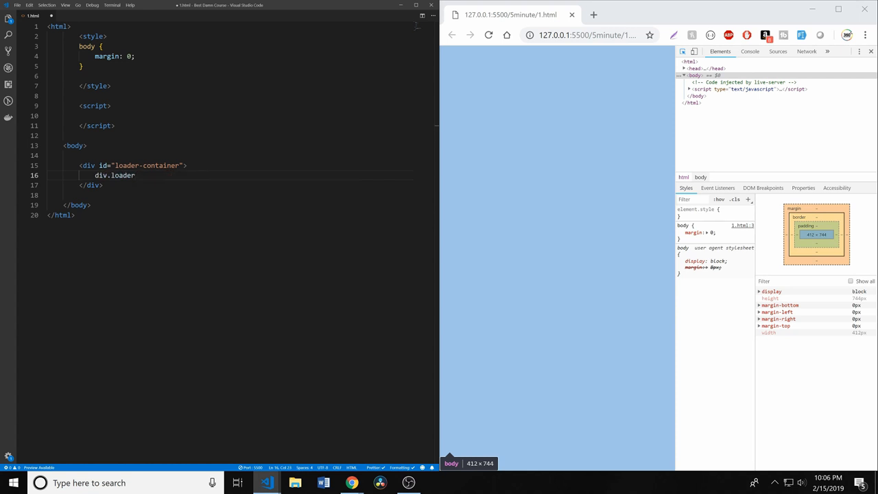
pyautogui.write('{}')
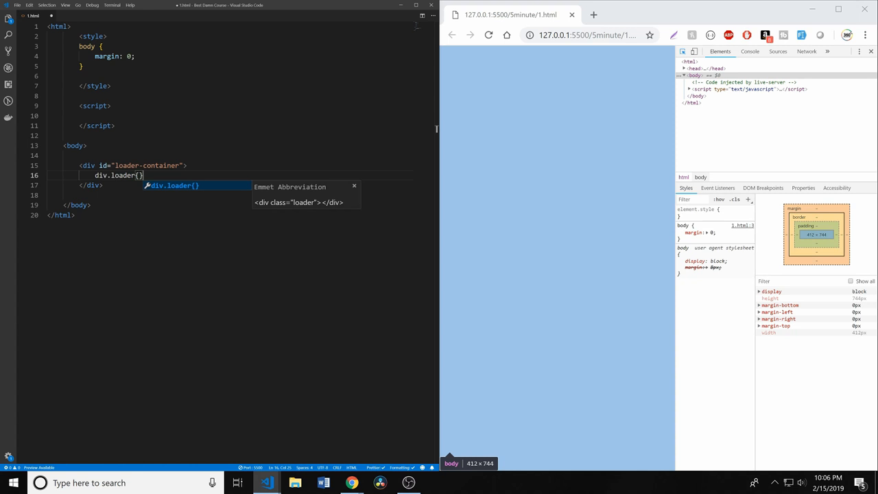
pyautogui.write('4')
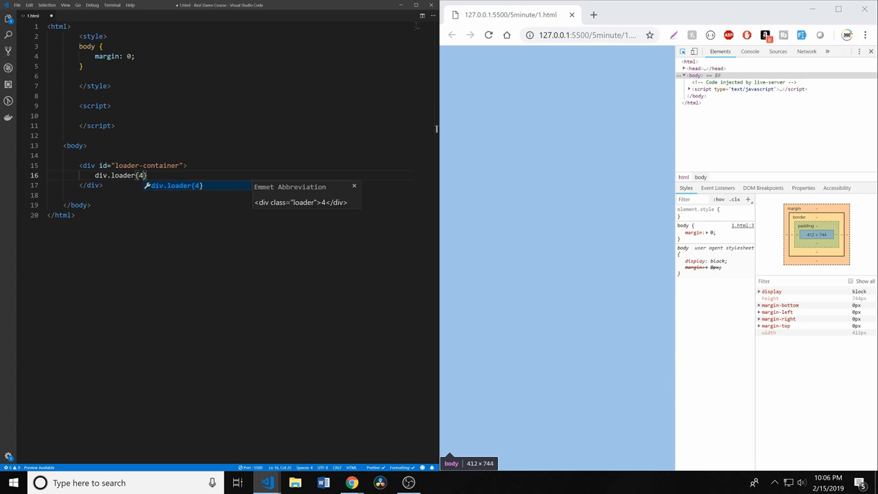
pyautogui.write('$')
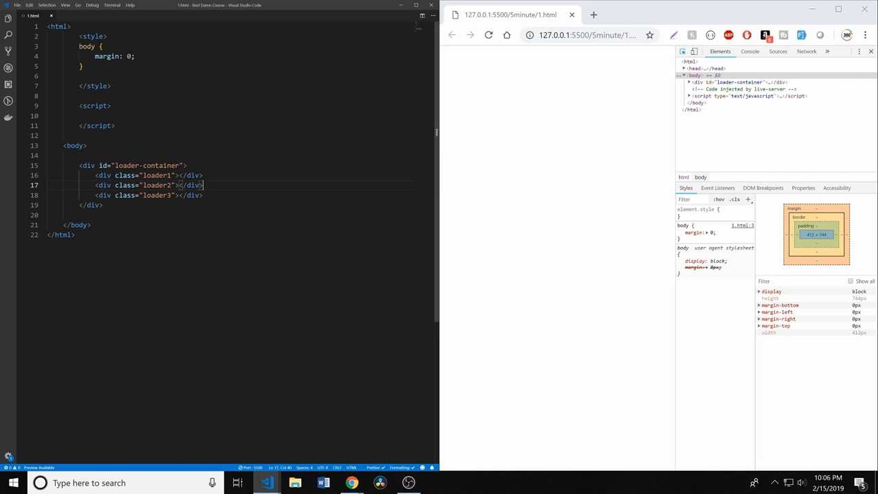
# Step: Write an empty .loader1, .loader2, .loader3 { } rule below the body rule
pyautogui.press('Enter')
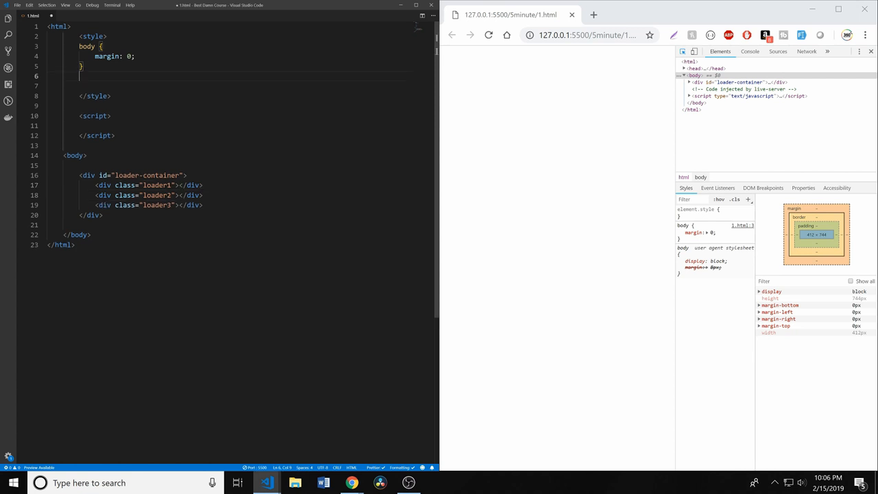
pyautogui.write('.loader1,')
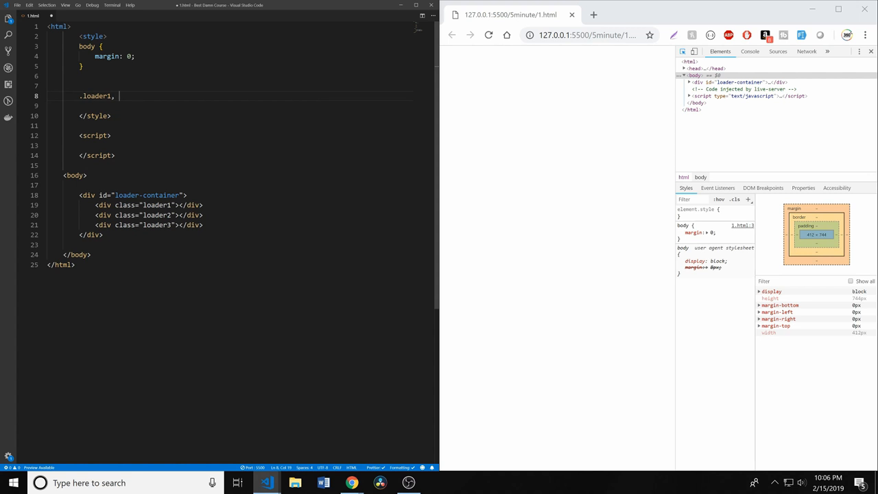
pyautogui.write('.loader2, .loader3 {')
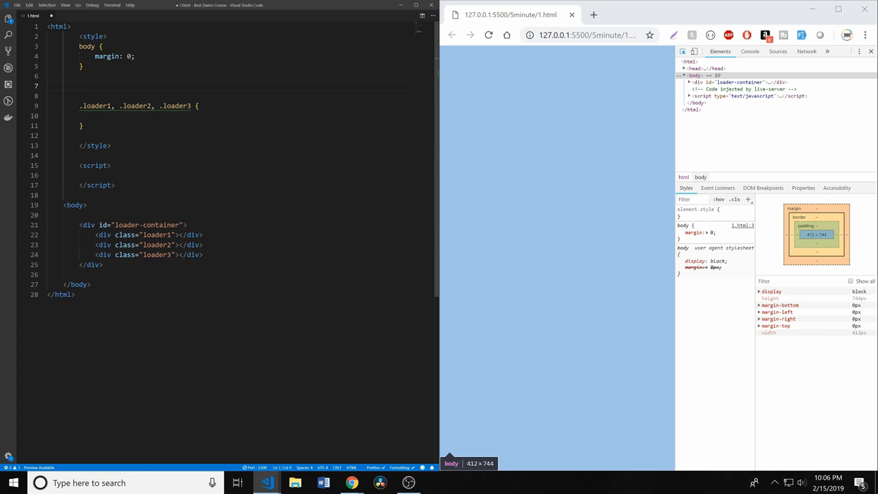
# Step: Create a #loader-container rule with background-color rgba(51, 51, 51, 0.5)
pyautogui.write('#loa')
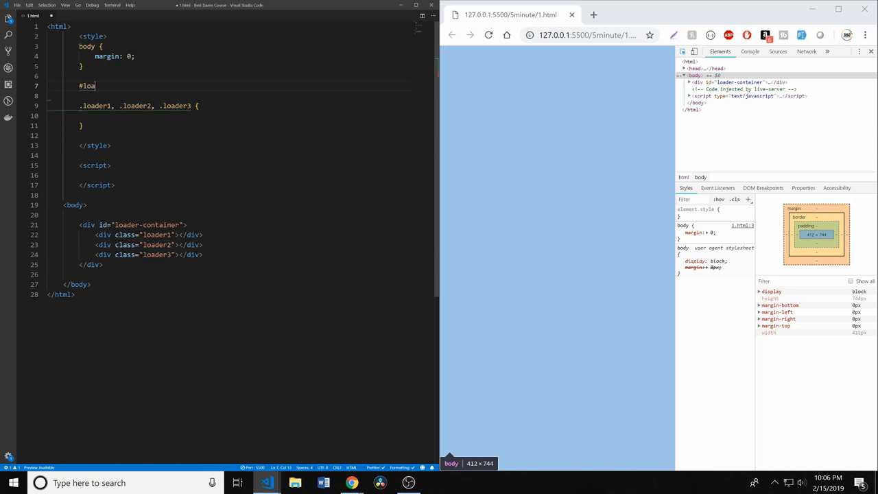
pyautogui.write('der-container')
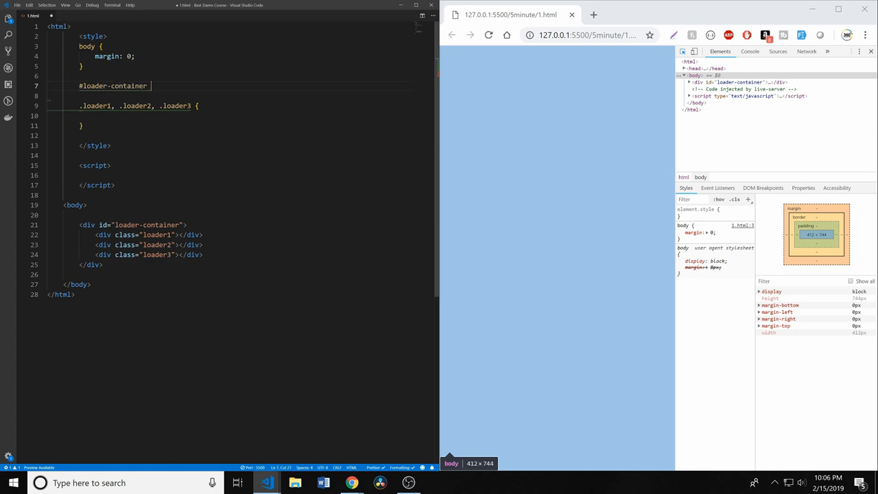
pyautogui.write('{')
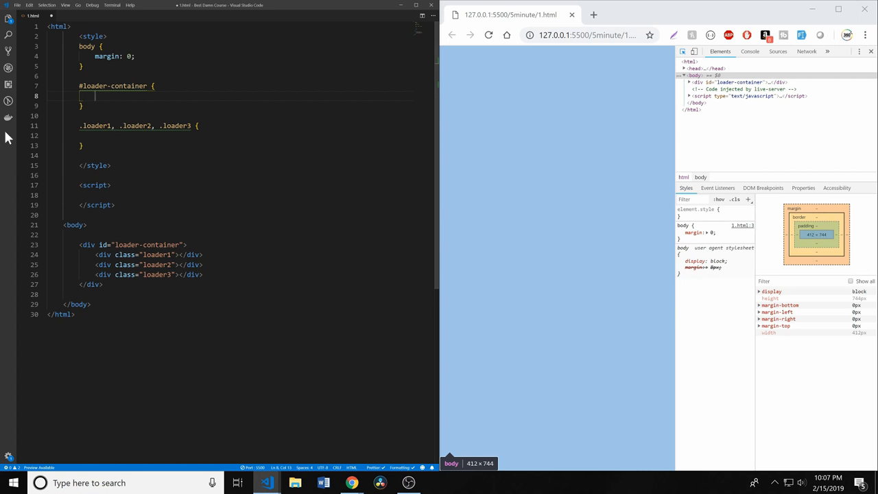
pyautogui.write('background-color:')
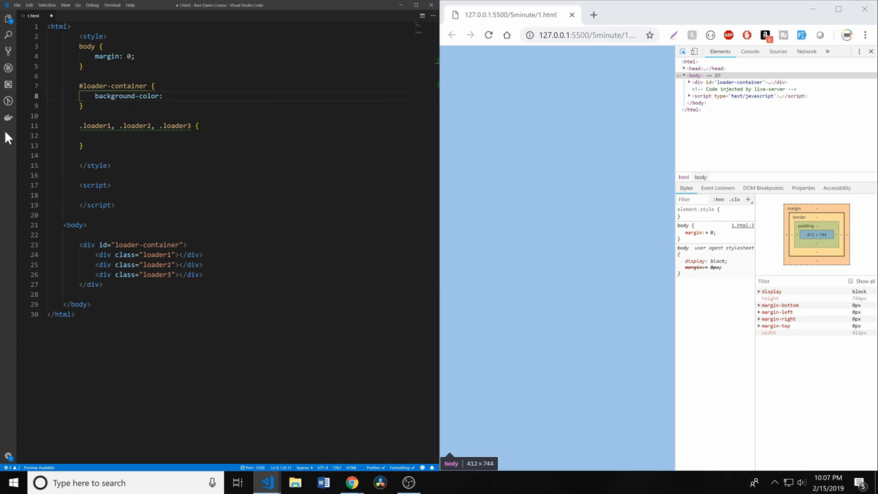
pyautogui.write('g')
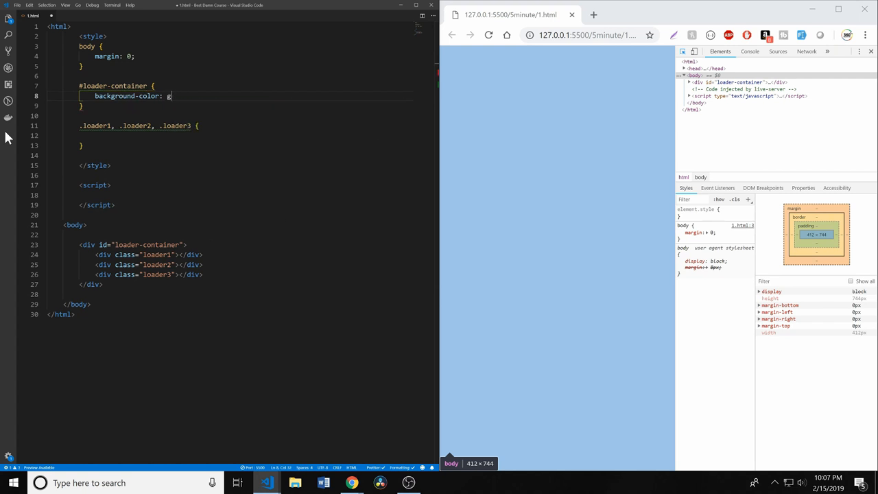
pyautogui.write('g')
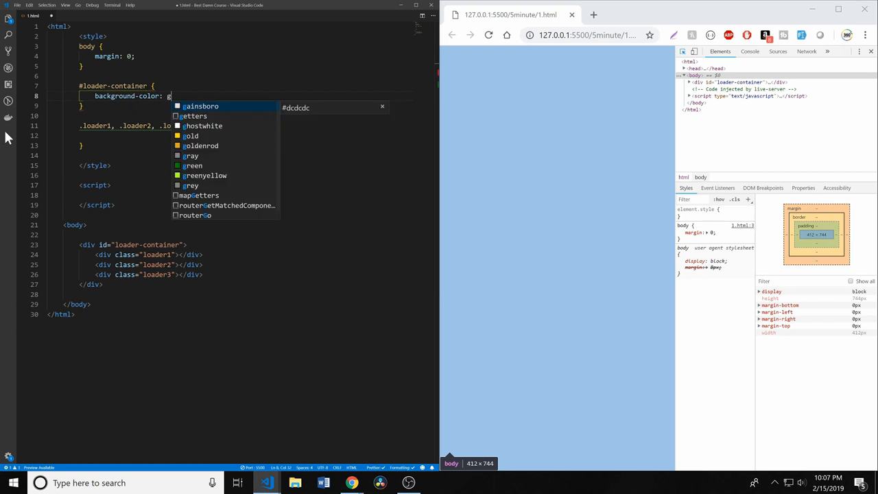
pyautogui.write('rgba(')
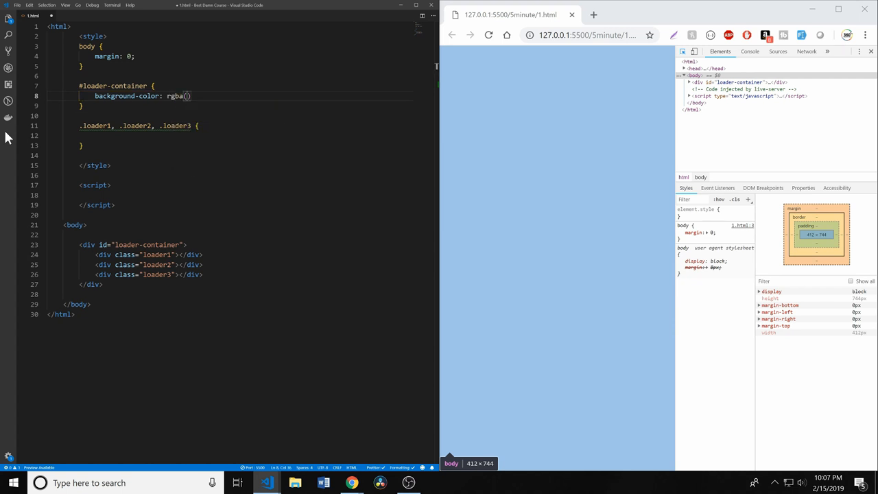
pyautogui.write('51, 51, 51, .')
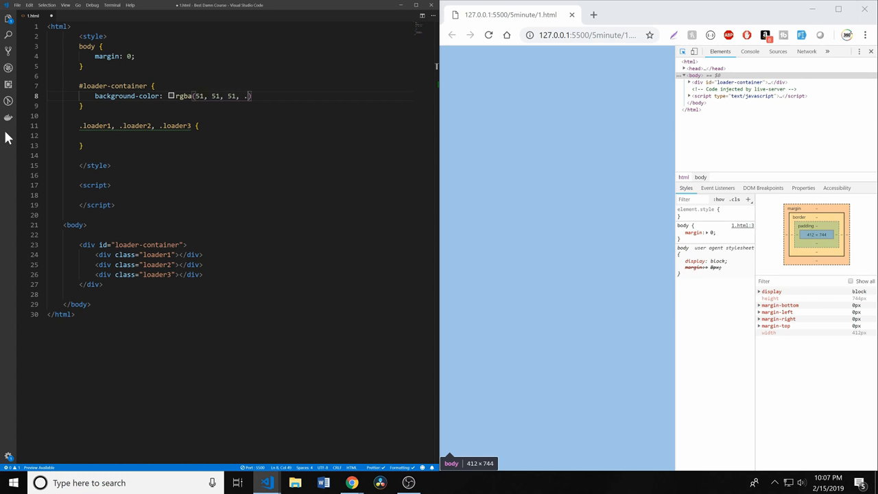
pyautogui.write('0')
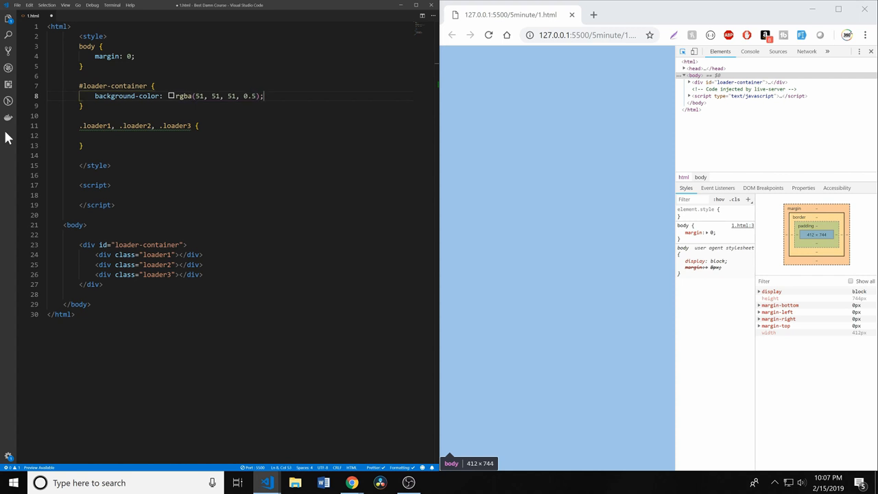
pyautogui.press('Enter')
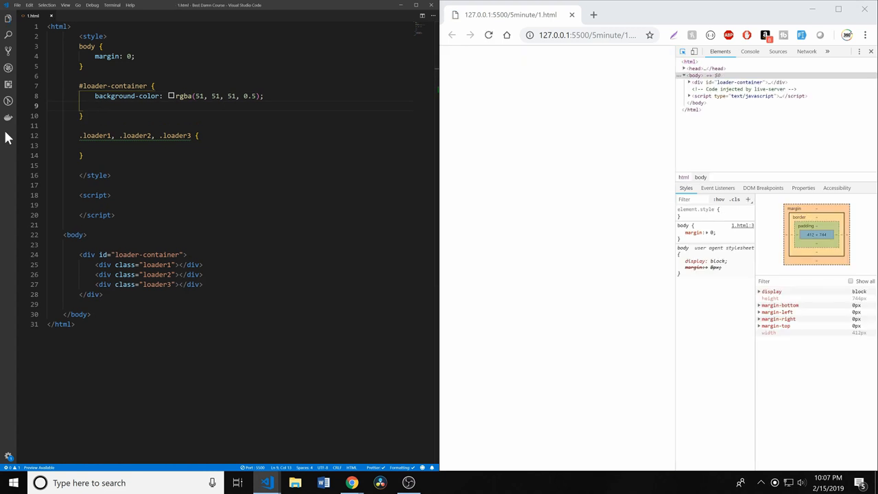
# Step: Add display: flex, min-width: 100vw, min-height: 100vh and position: absolute to #loader-container
pyautogui.write('p')
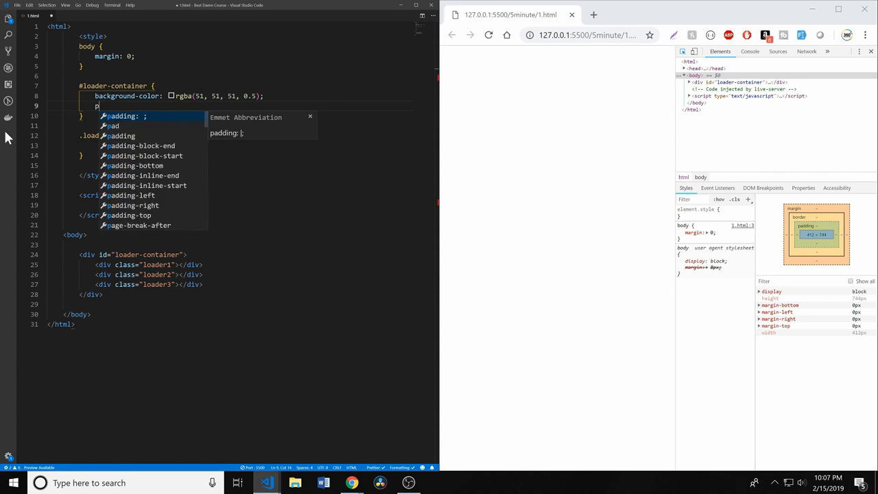
pyautogui.write('display: flex;')
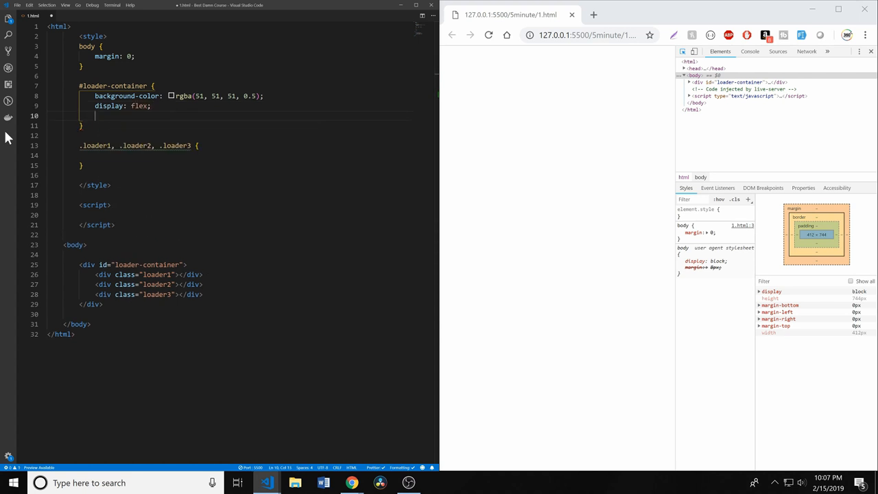
pyautogui.write('min')
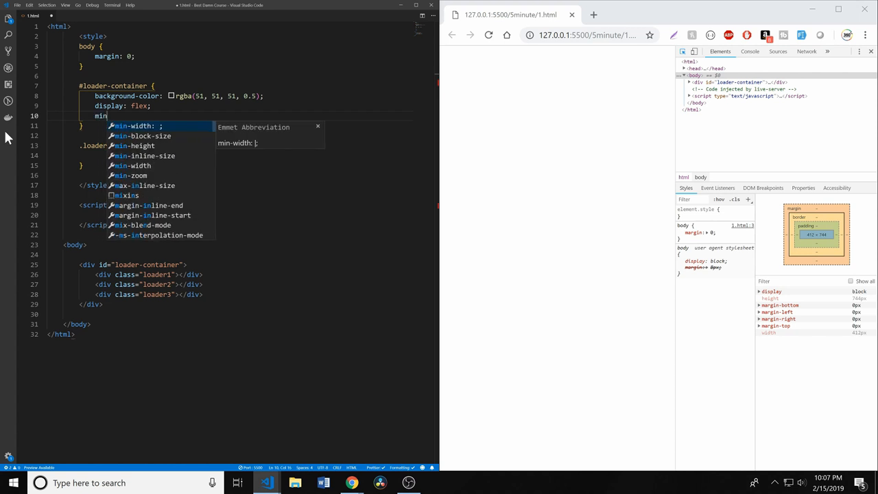
pyautogui.write('-width: 100')
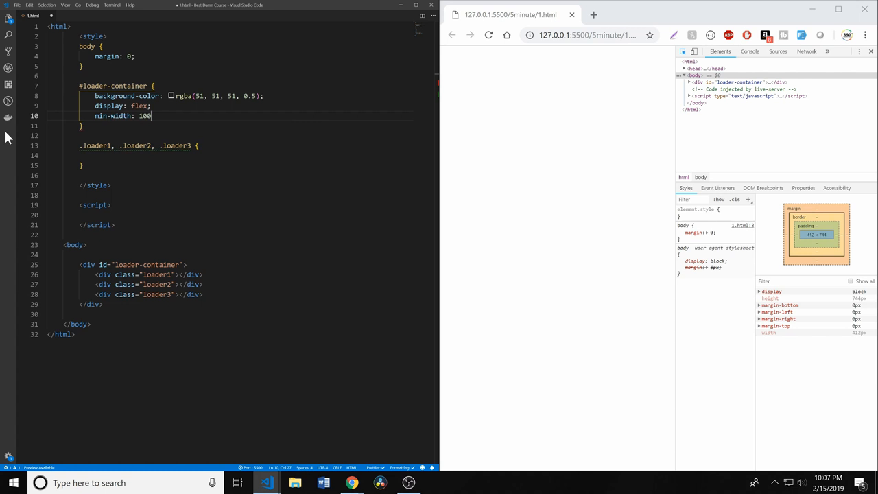
pyautogui.write('vw;')
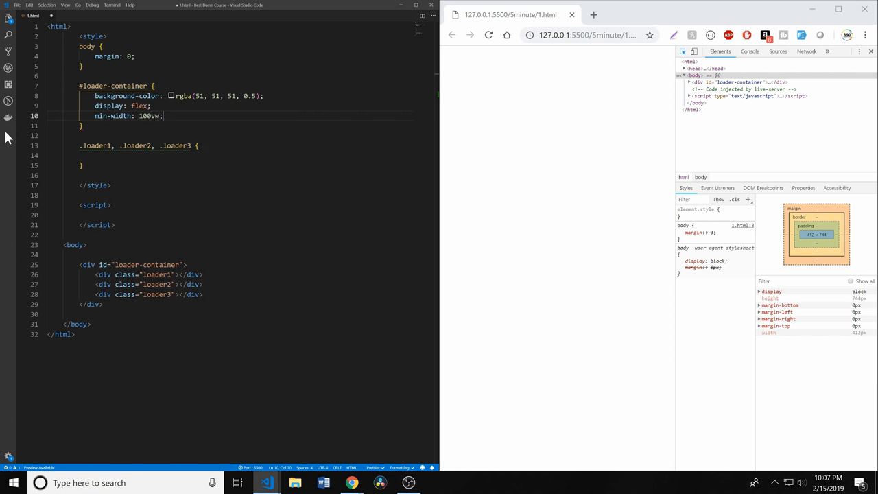
pyautogui.write('min-')
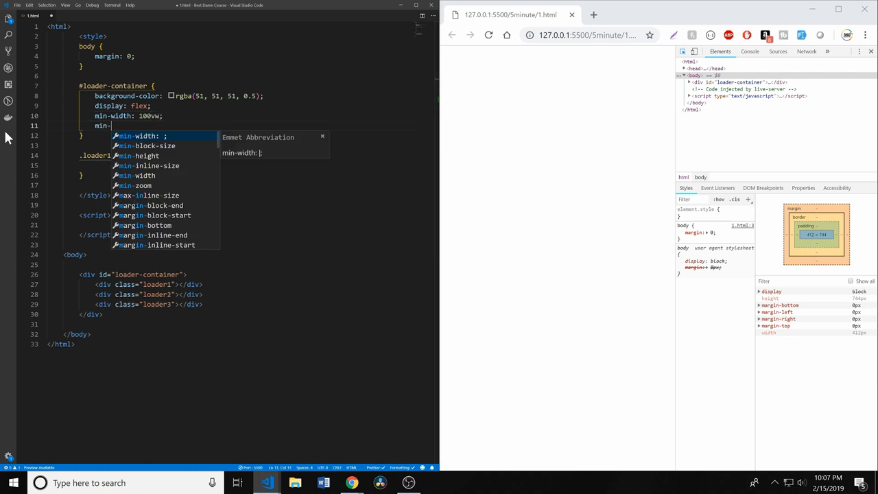
pyautogui.write('height: 100vh;')
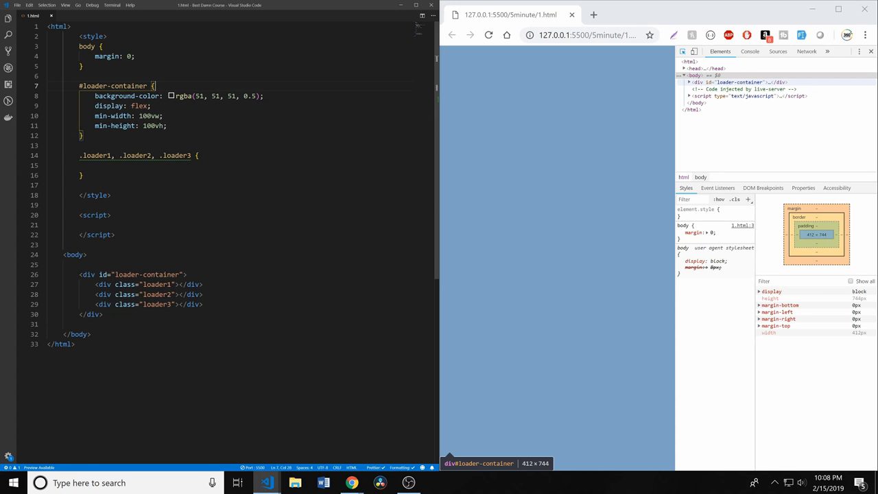
pyautogui.write('position: absolute;')
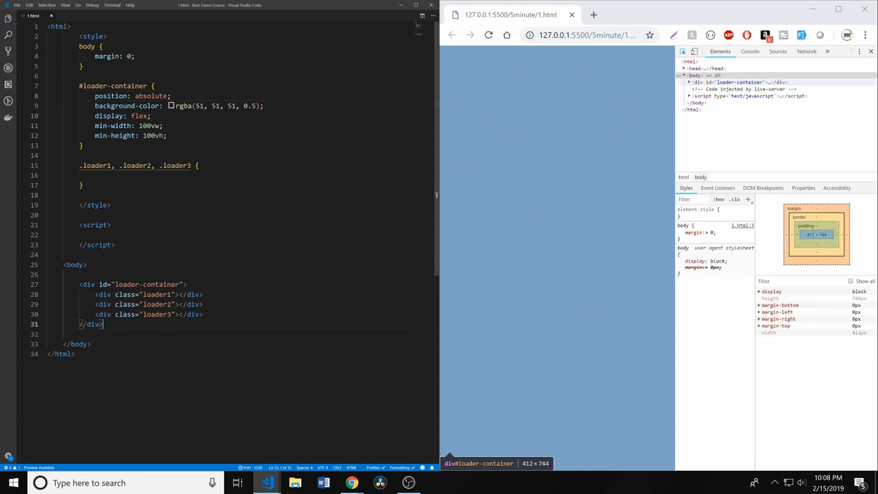
# Step: Insert an h1 heading of lorem ipsum text below the loader container
pyautogui.write('hotUpdate')
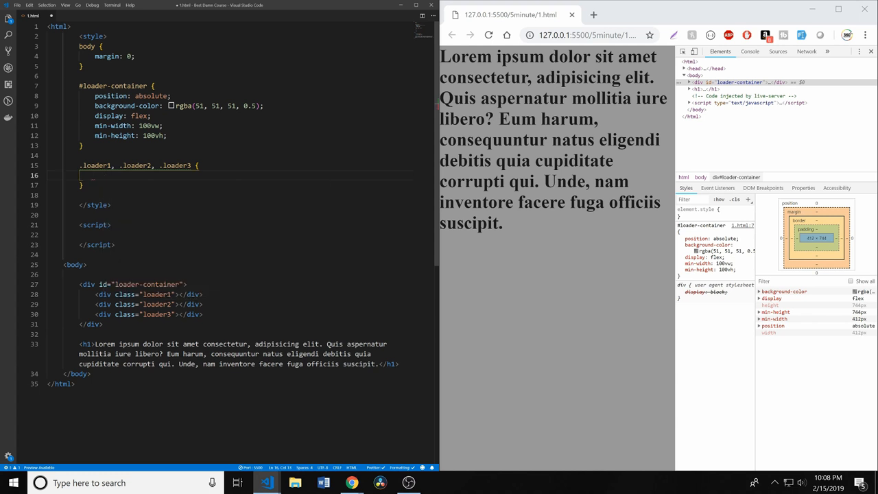
# Step: Give the loader rule 1.5em height and width, white background, 50% border-radius and 1em margin
pyautogui.write('heightL')
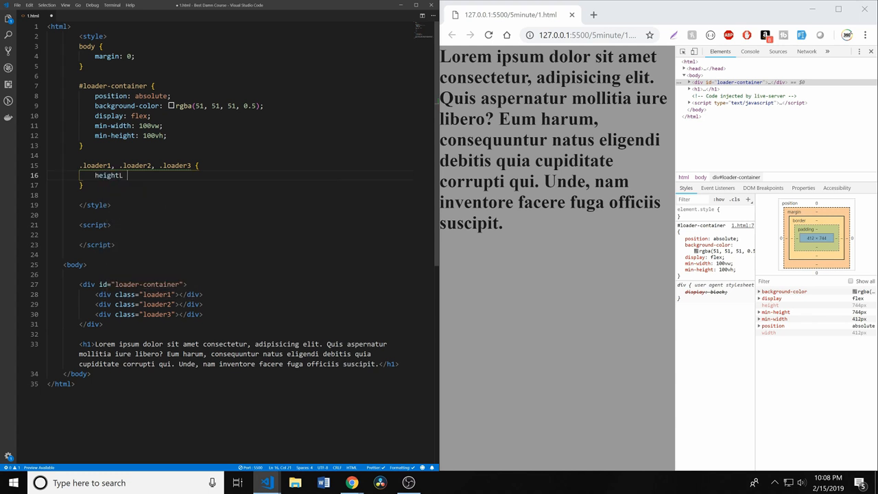
pyautogui.write('1.5em;')
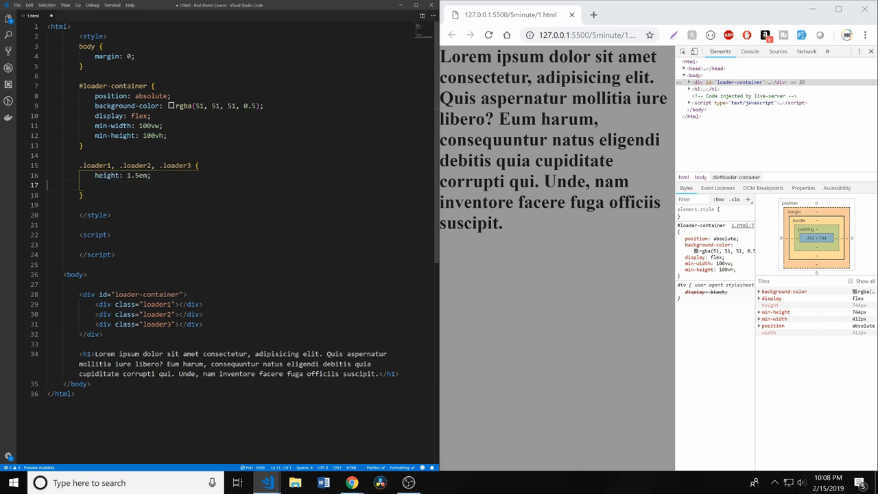
pyautogui.write('width: 1')
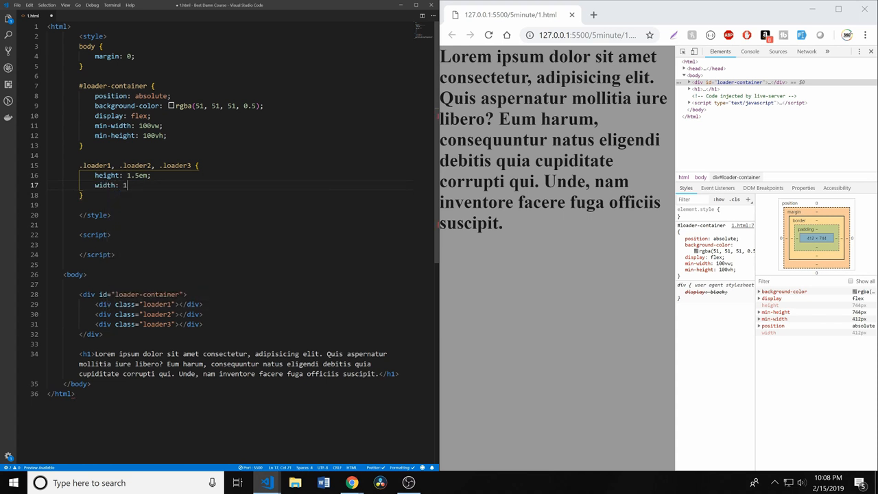
pyautogui.write('.5em;')
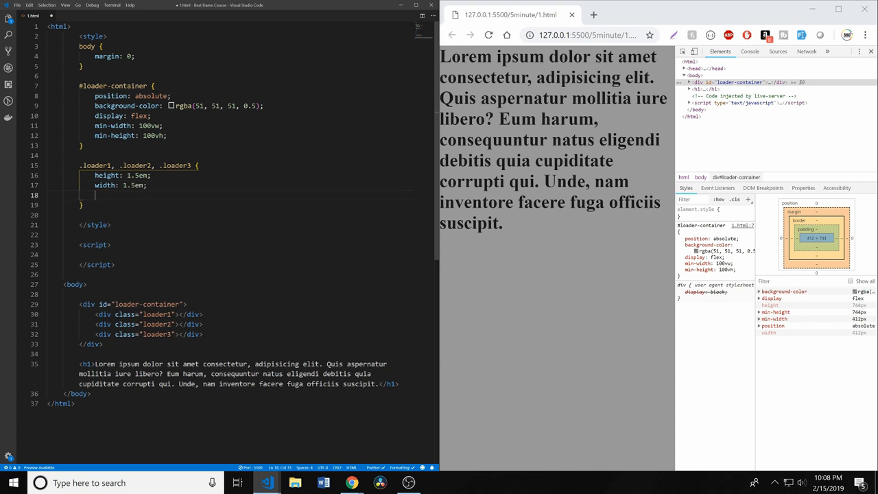
pyautogui.write('by')
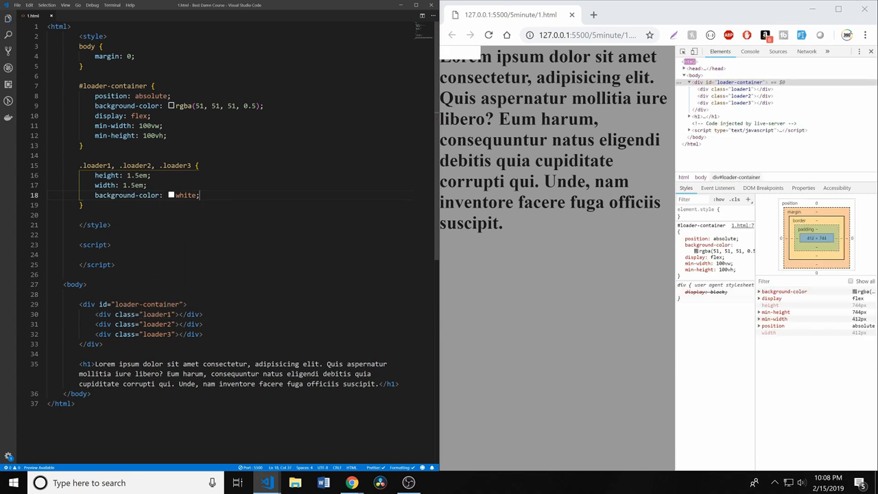
pyautogui.press('Enter')
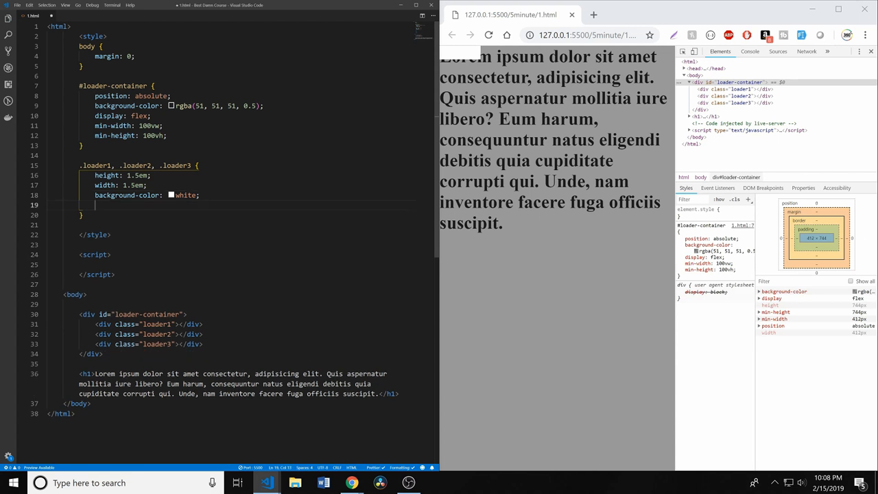
pyautogui.write('border-radius:')
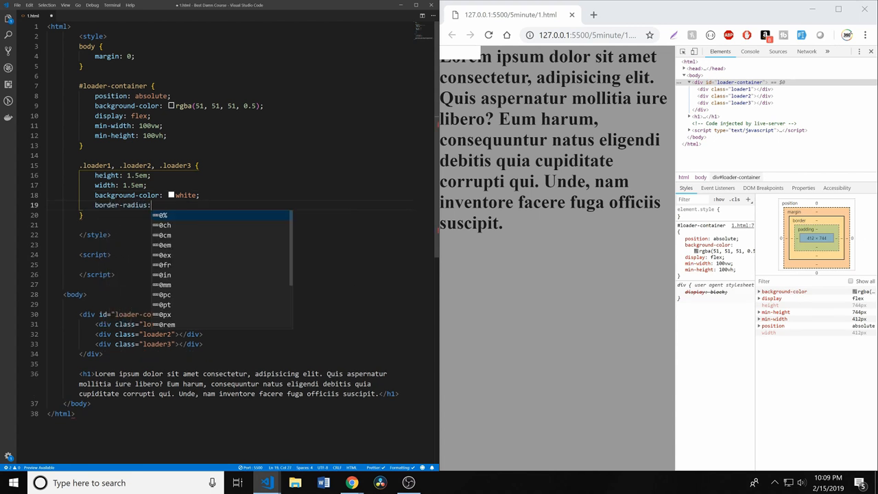
pyautogui.write('50%;')
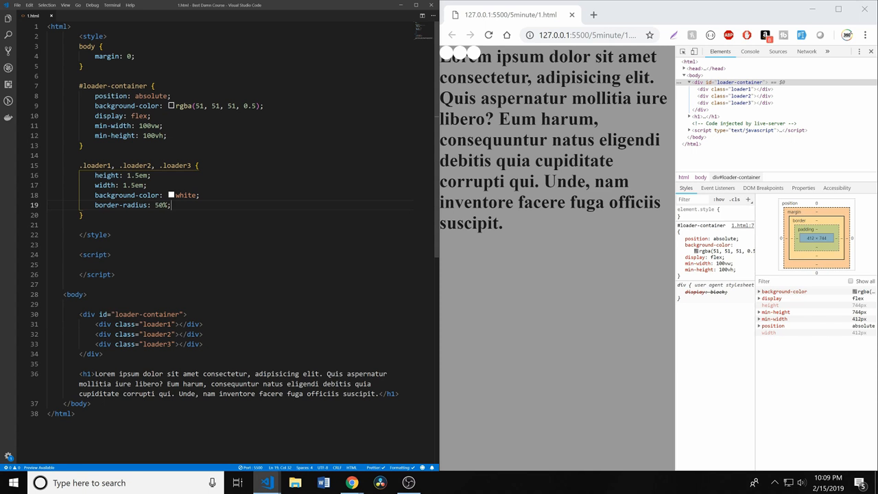
pyautogui.write('margin:')
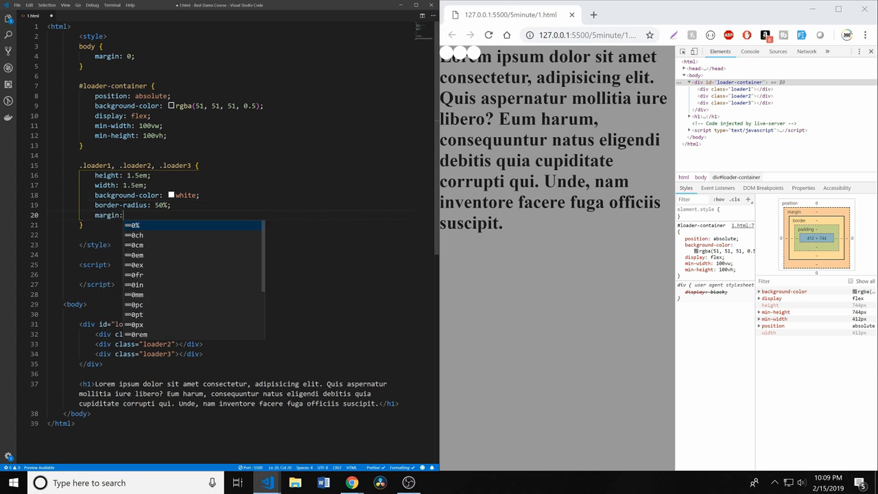
pyautogui.write('1em;')
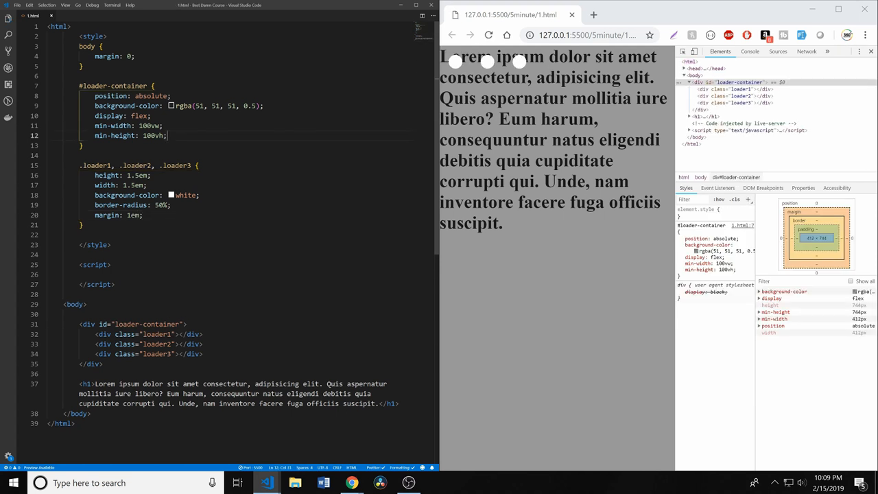
# Step: Add justify-content and align-items to the container rule to centre the dots
pyautogui.press('enter')
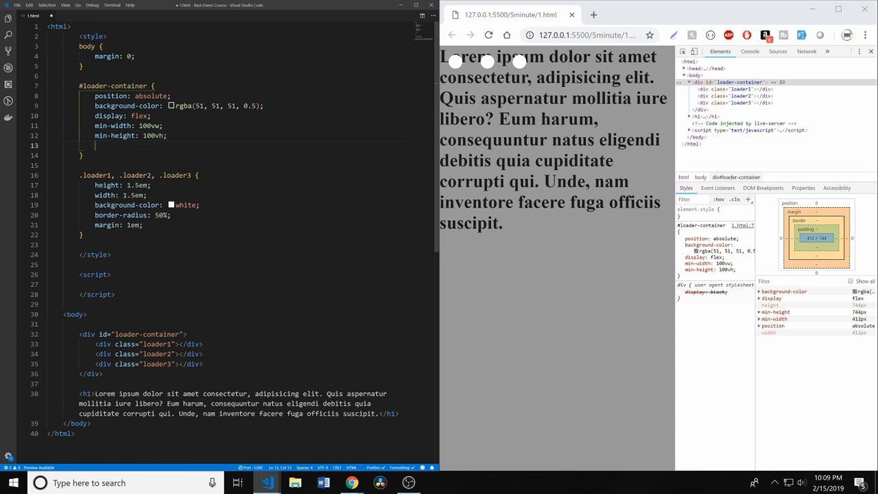
pyautogui.write('justify-content: center;')
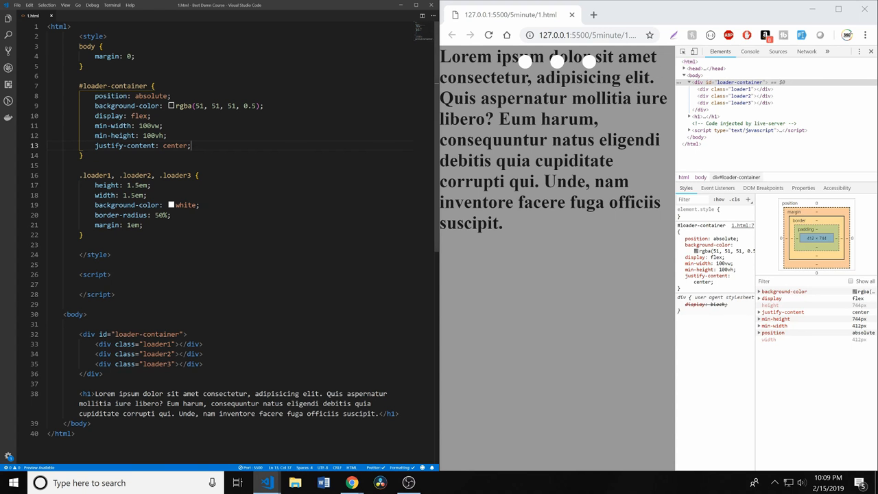
pyautogui.write('just')
pyautogui.write('a')
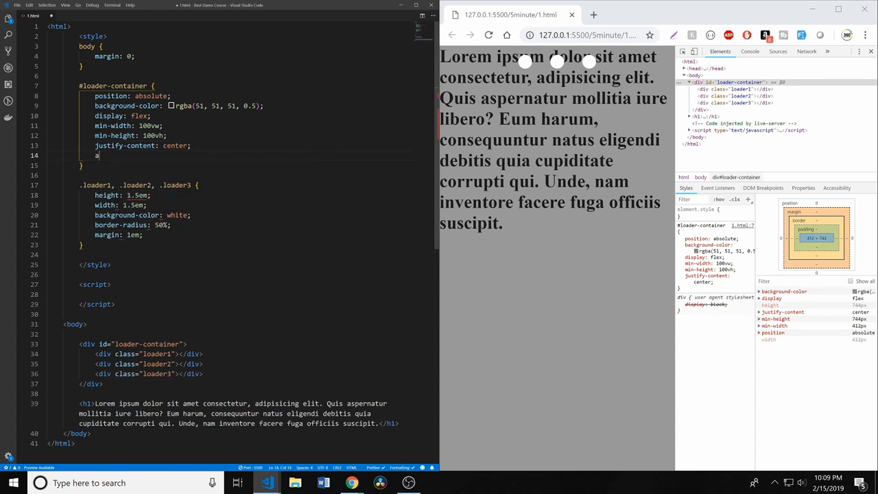
pyautogui.write('lign-items: center;')
pyautogui.write('@keyframes')
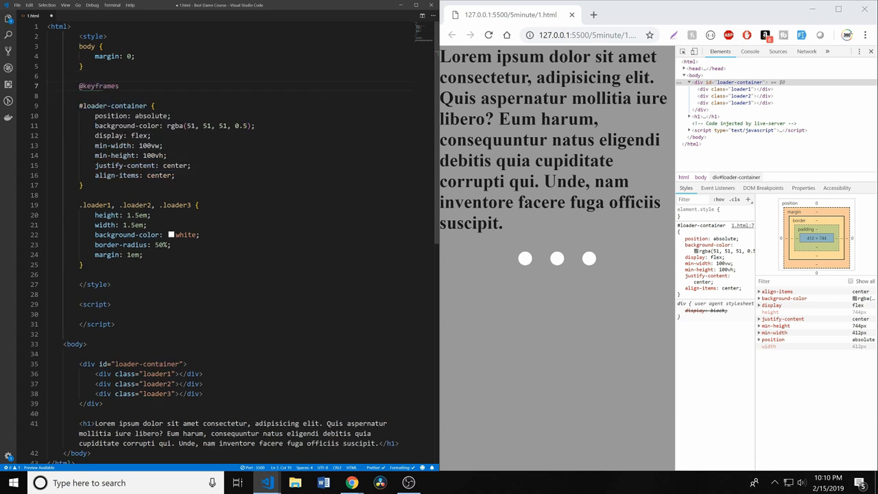
pyautogui.write('lo')
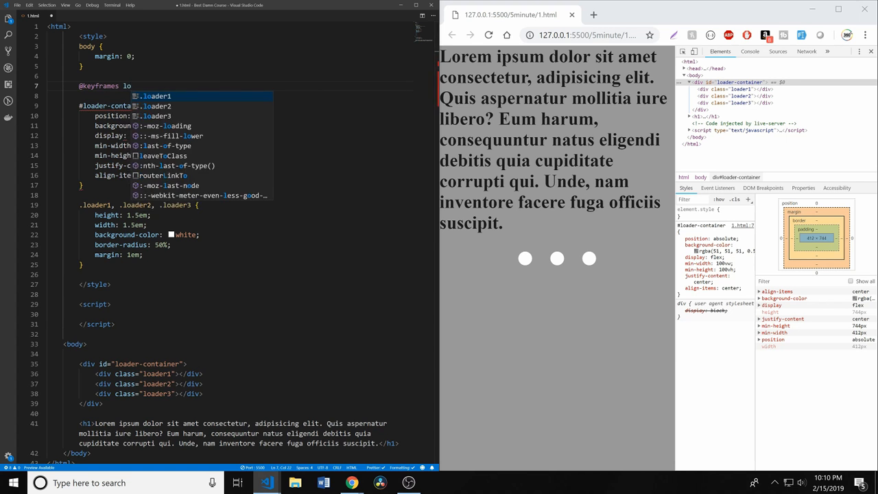
pyautogui.scroll(-3)
pyautogui.write('expand {')
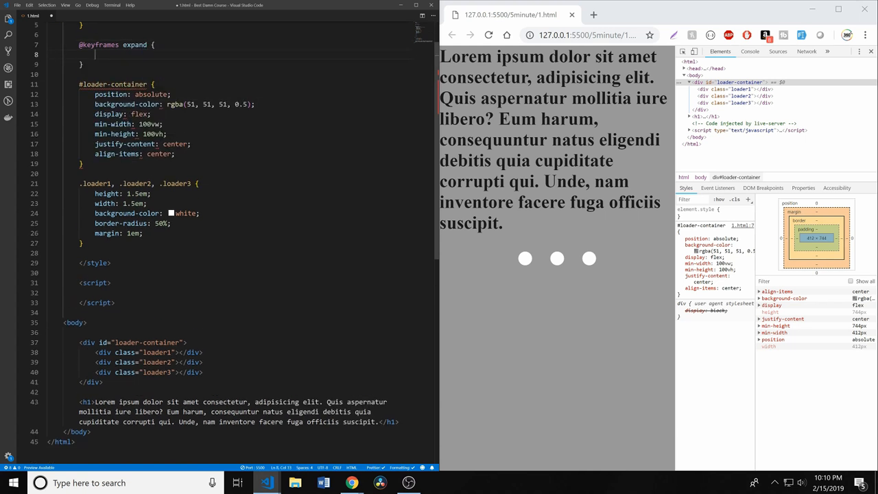
pyautogui.write('0')
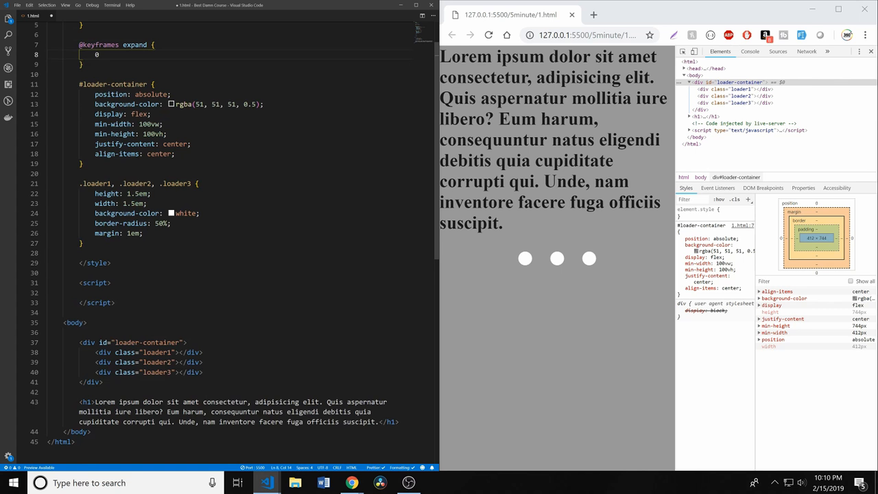
pyautogui.write('from {')
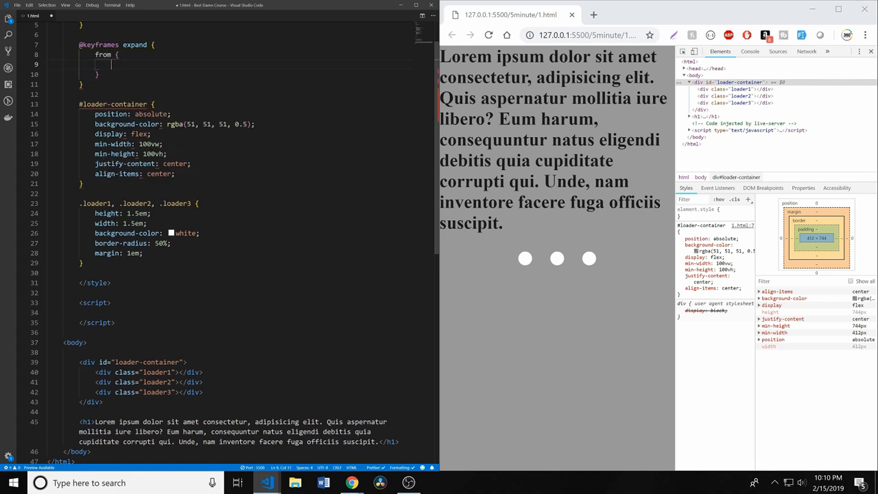
pyautogui.write('transform: scale(0')
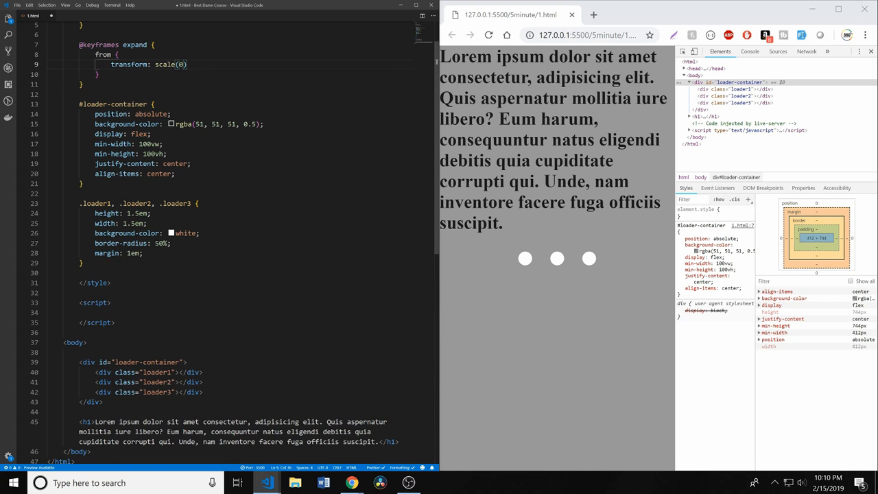
pyautogui.write('to {')
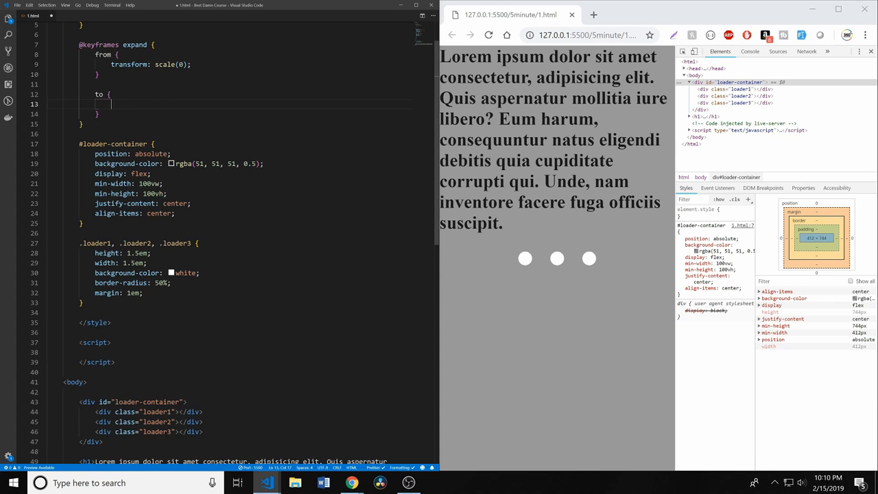
pyautogui.moveTo(511, 239)
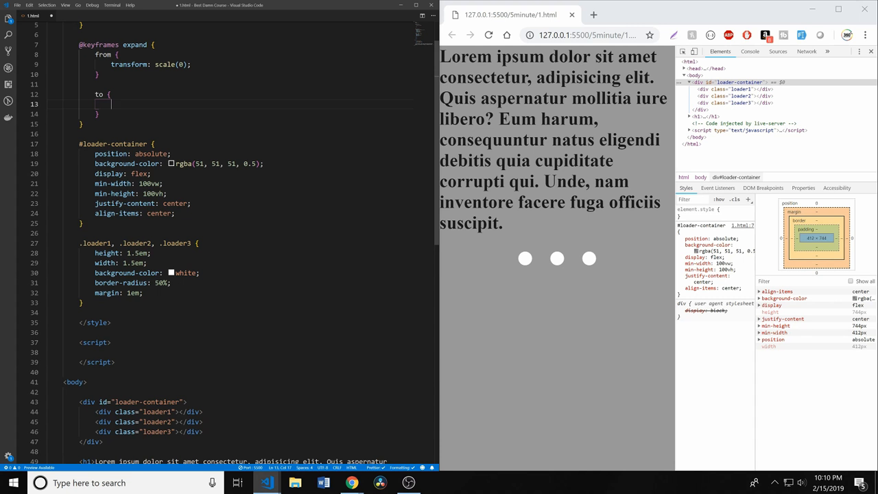
pyautogui.write('transform:')
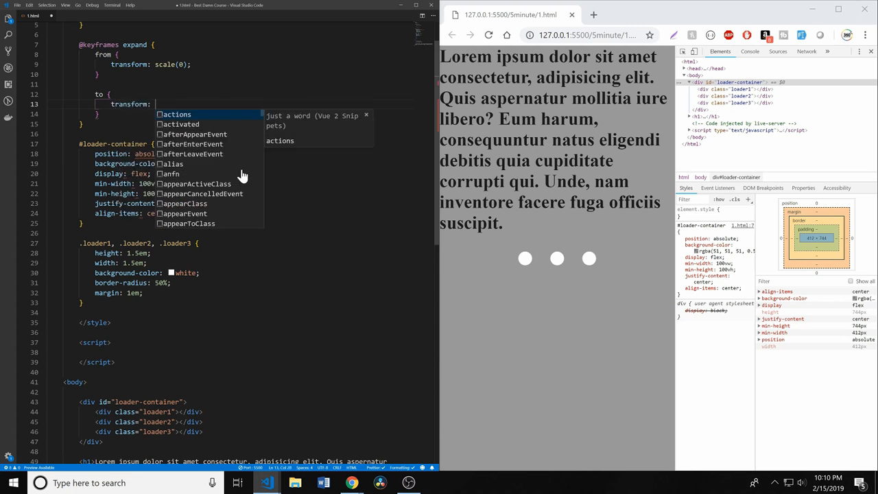
pyautogui.write('scale()')
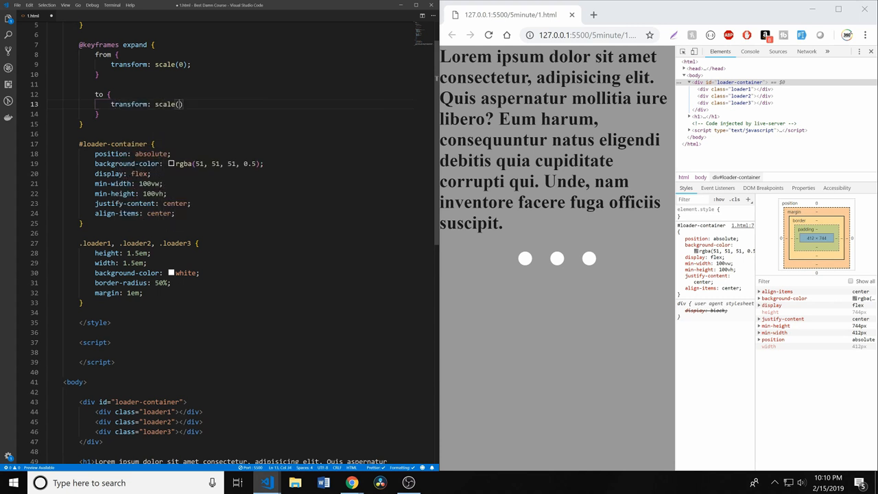
pyautogui.write('1.5em')
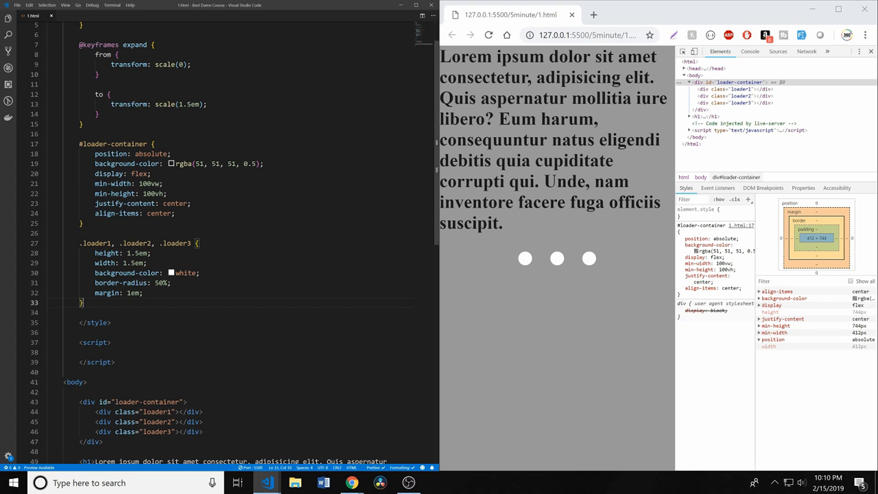
pyautogui.scroll(-3)
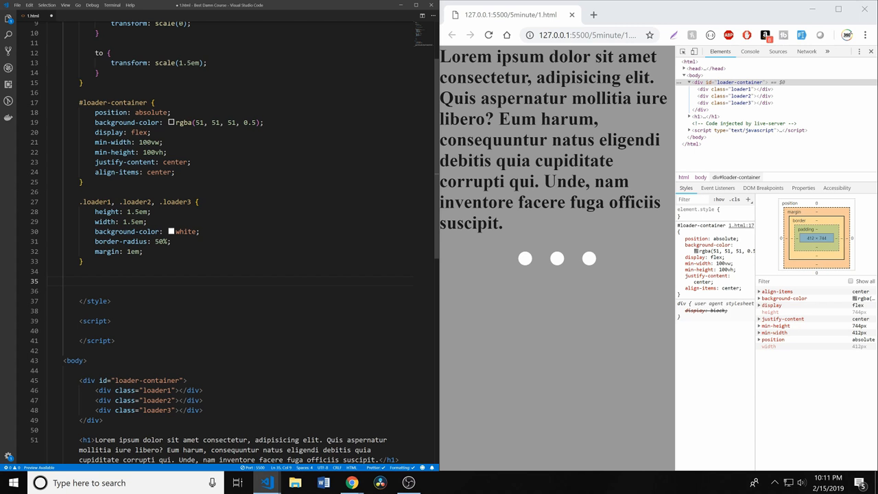
# Step: Start a .loader1 rule with an animation using expand over 1.25s
pyautogui.write('.loader1')
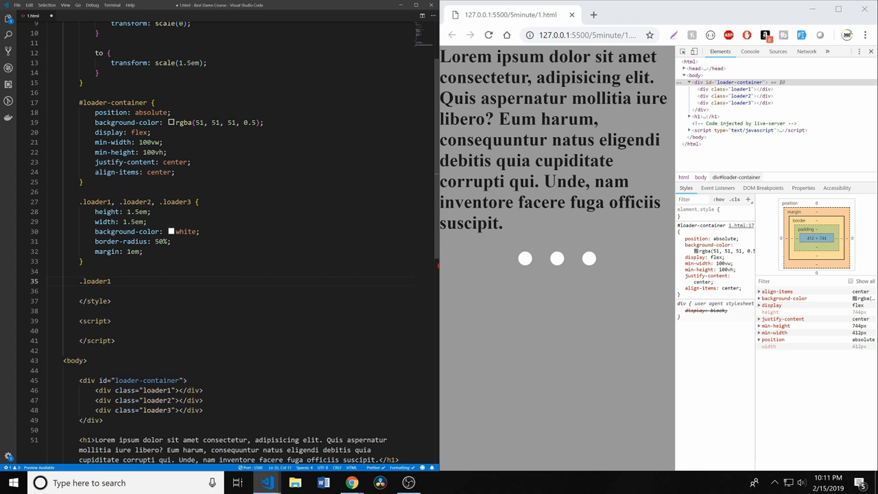
pyautogui.write('{')
pyautogui.write('animation: name duration timing-function delay;')
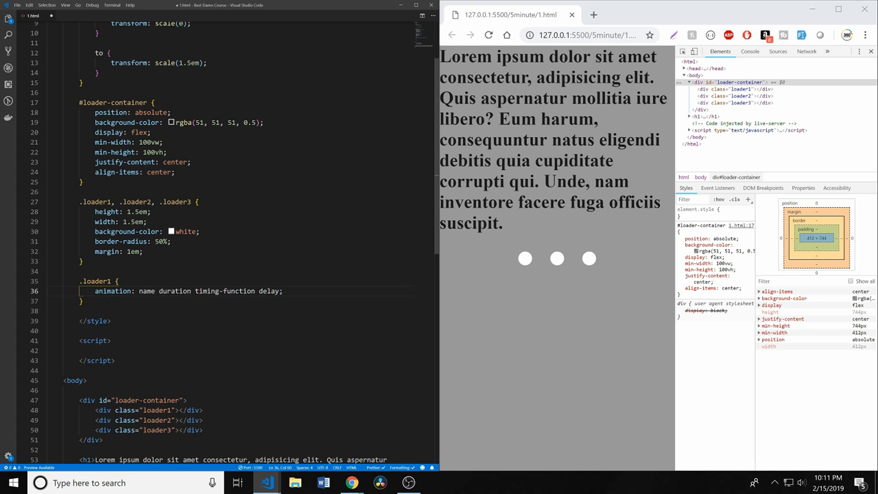
pyautogui.write('e')
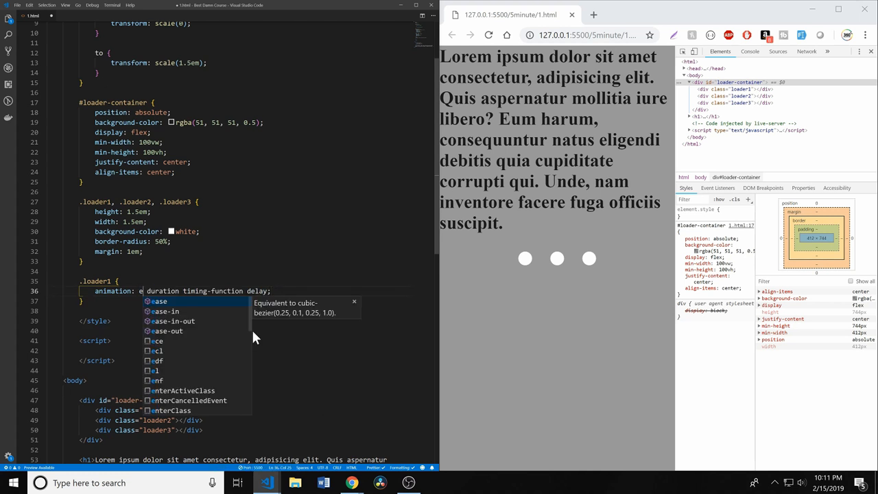
pyautogui.write('xpand')
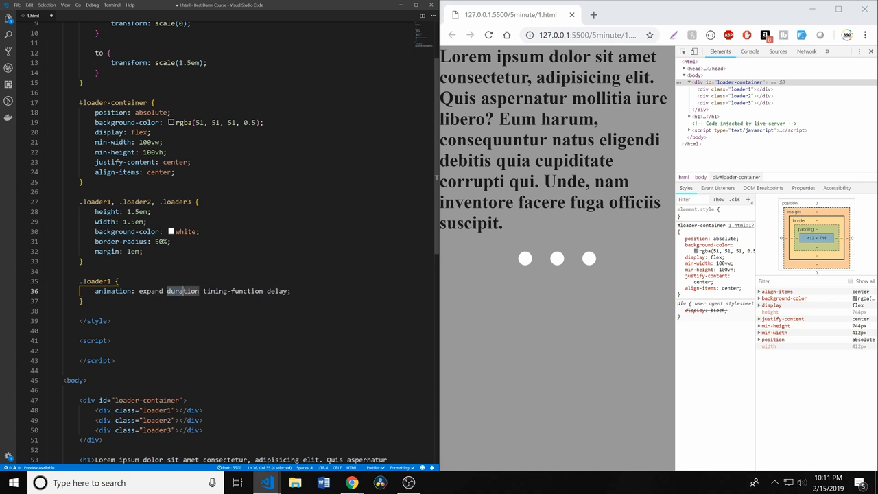
pyautogui.write('1')
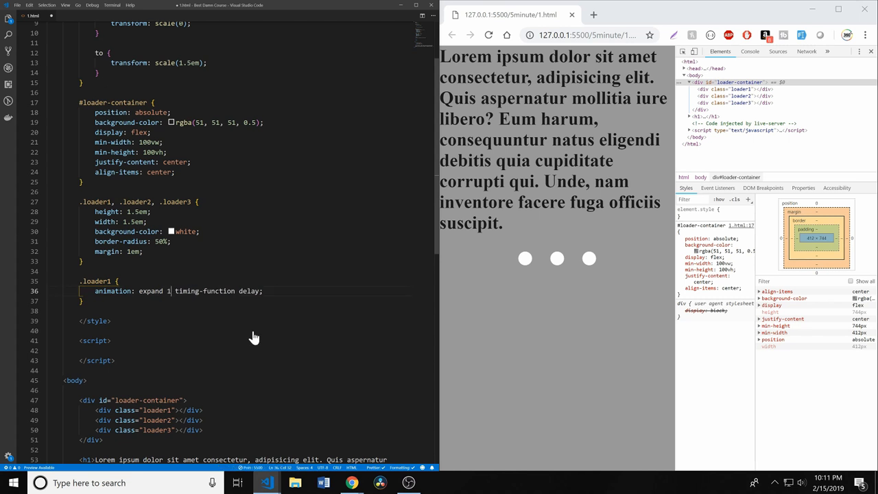
pyautogui.write('.25s')
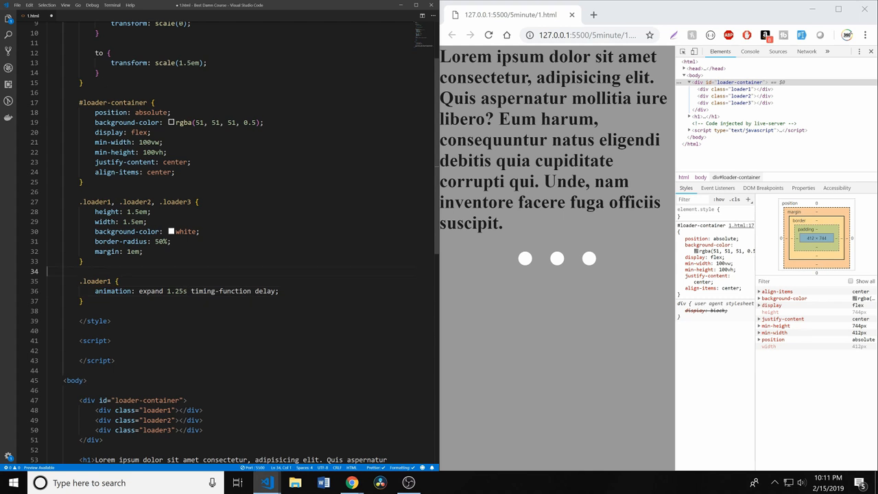
# Step: Replace the animation placeholders with infinite, ease-in-out and a .45s delay
pyautogui.doubleClick(220, 291)
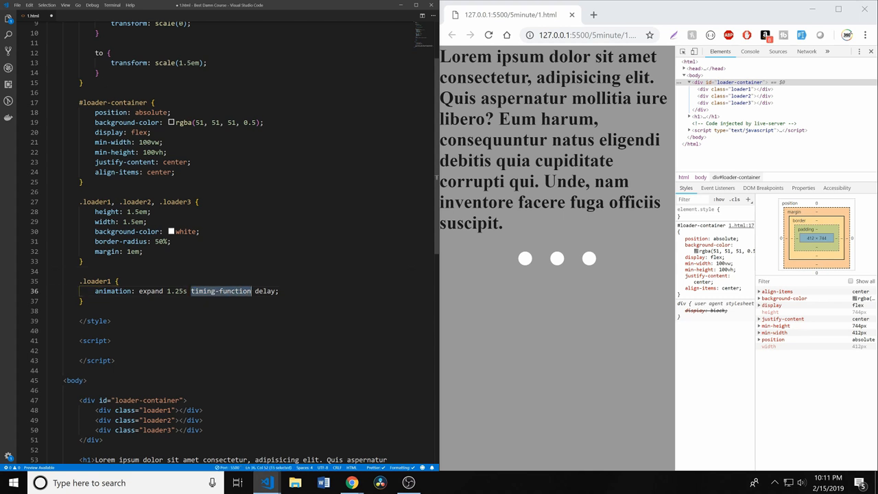
pyautogui.write('infinite')
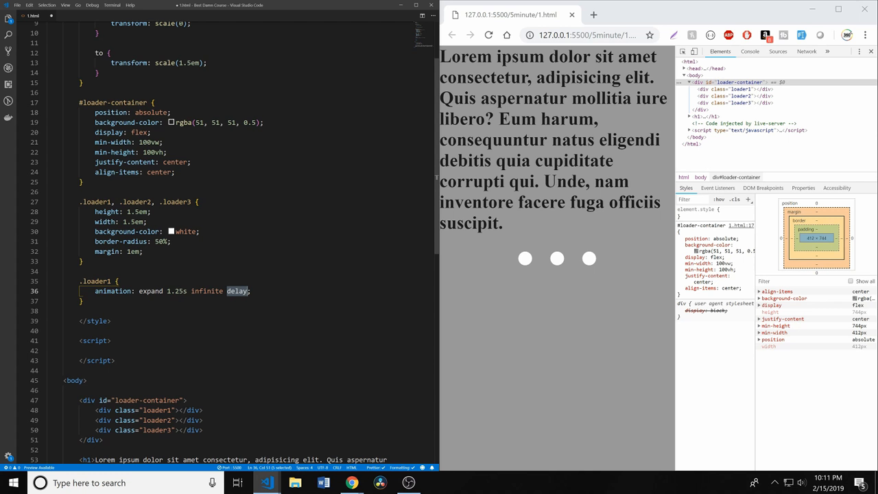
pyautogui.press('Delete')
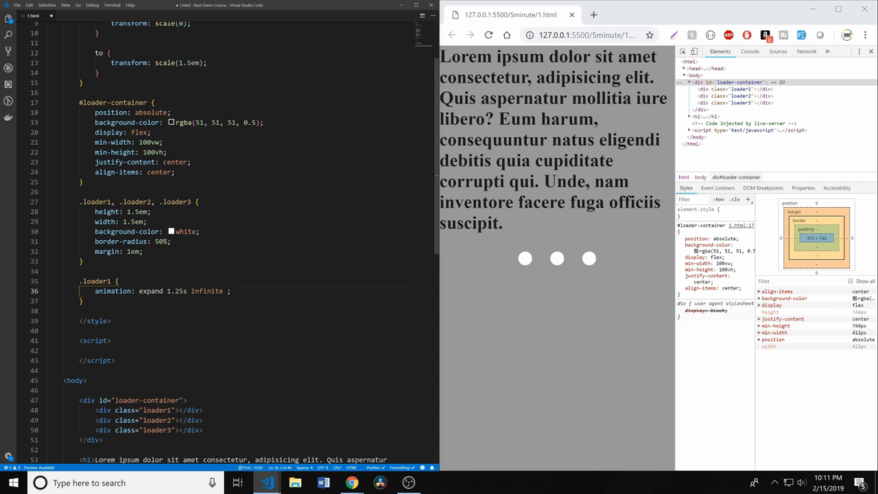
pyautogui.moveTo(484, 165)
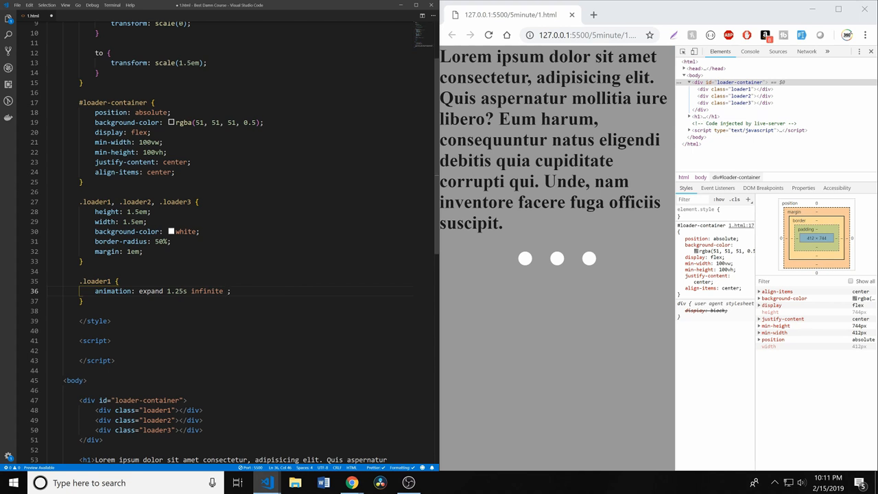
pyautogui.write('ease-in-out')
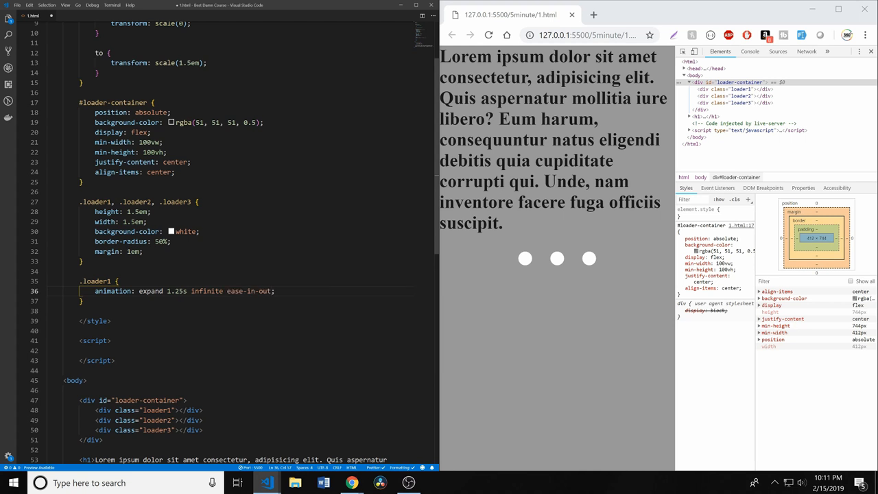
pyautogui.write('.45s')
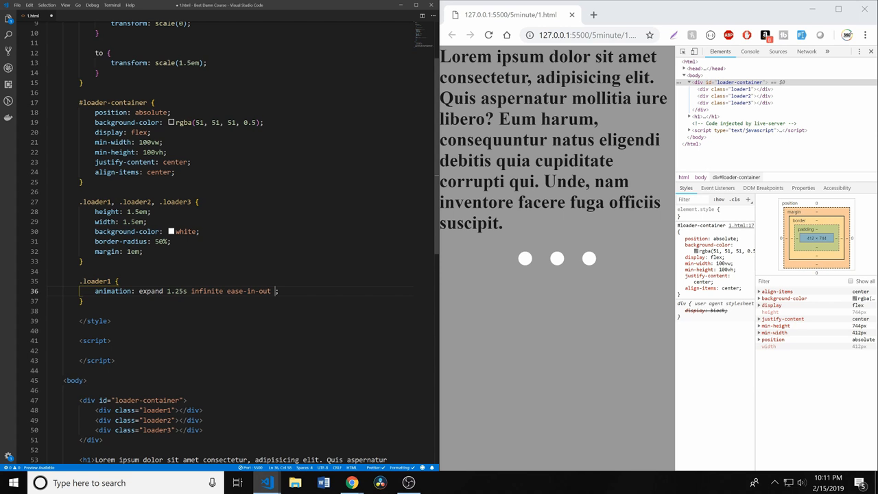
pyautogui.write('.45s')
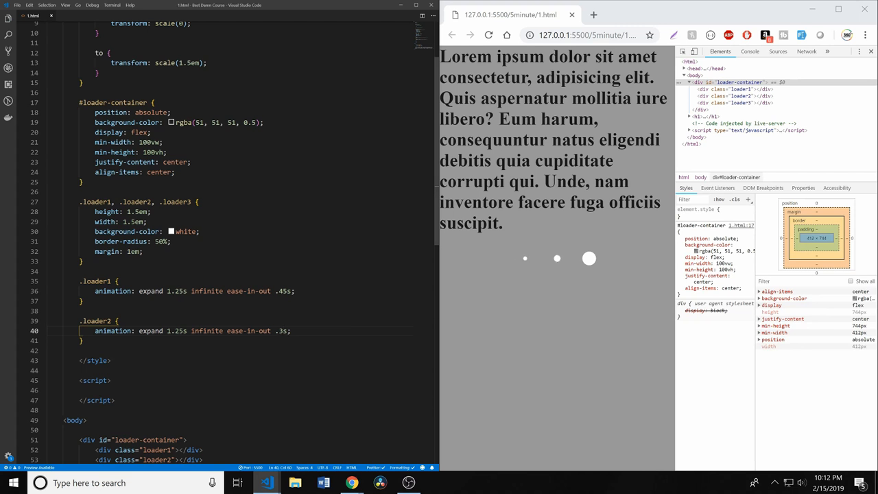
# Step: Add a .loader3 rule with animation: expand 1.25s infinite ease-in-out .15s
pyautogui.scroll(-3)
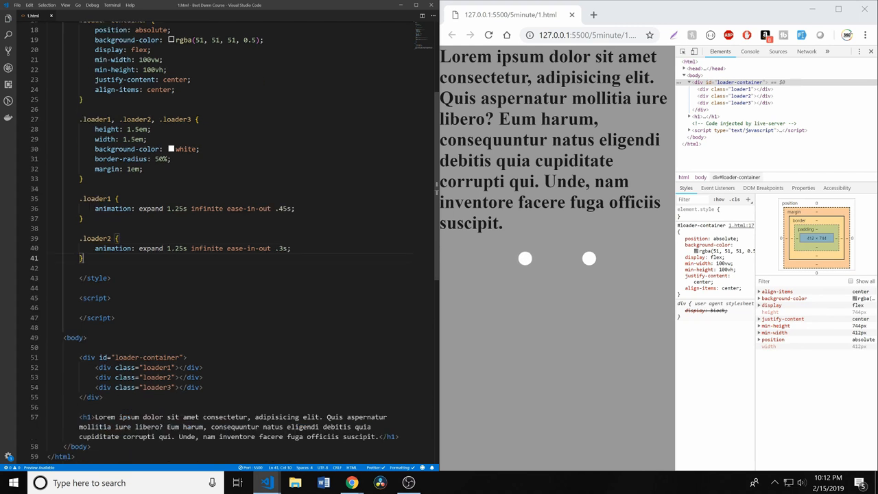
pyautogui.write('.loader3')
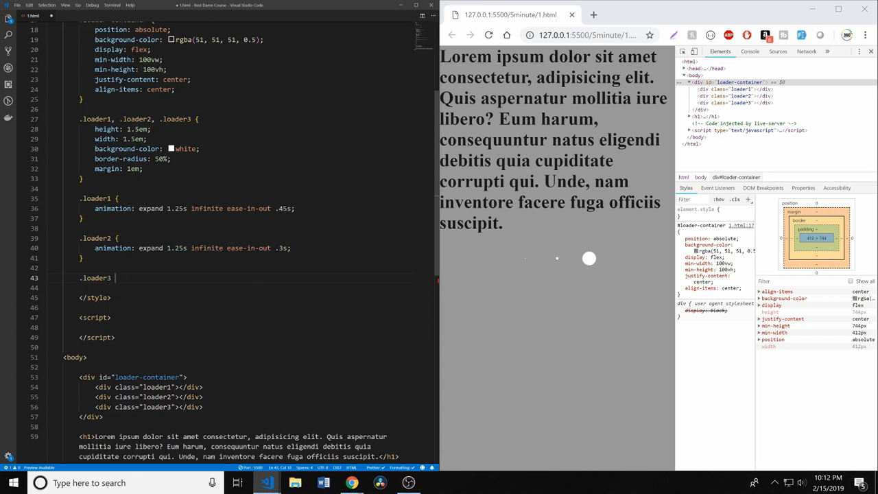
pyautogui.write('an')
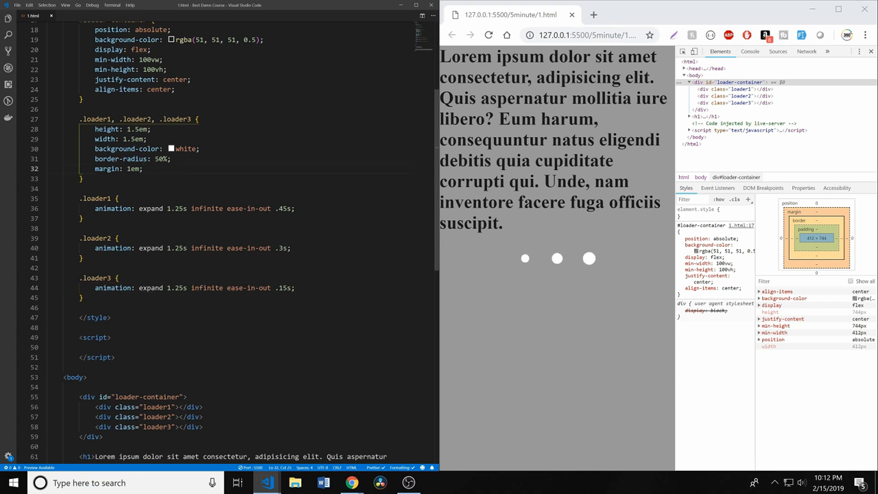
# Step: Add animation-fill-mode: both and box-shadow: 0 0 0 1px #333 to the shared dot rule
pyautogui.write('animation-fill-mode:')
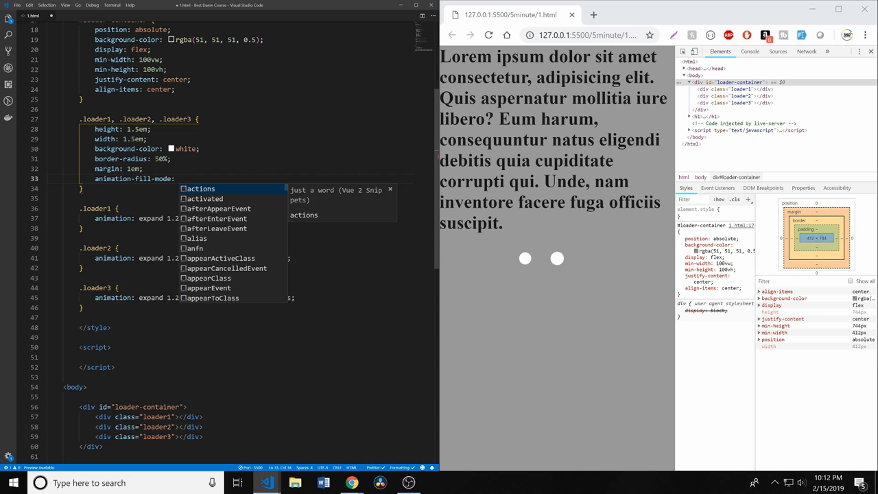
pyautogui.write('both;')
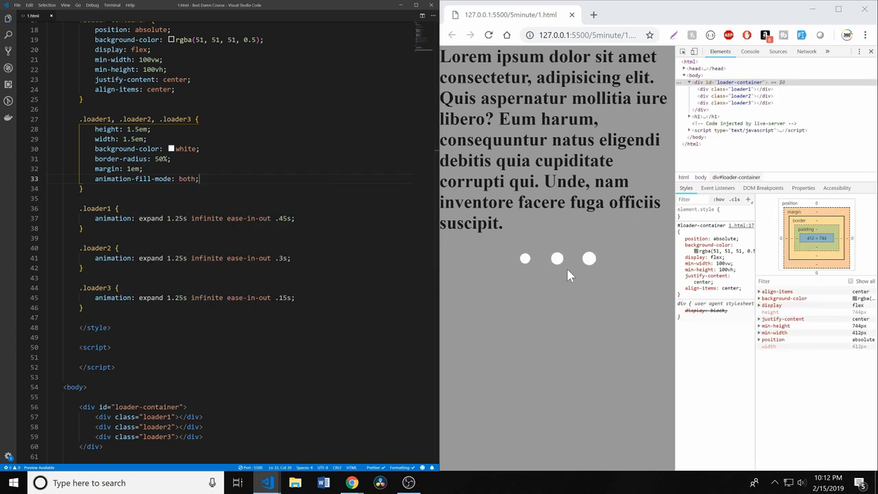
pyautogui.moveTo(635, 300)
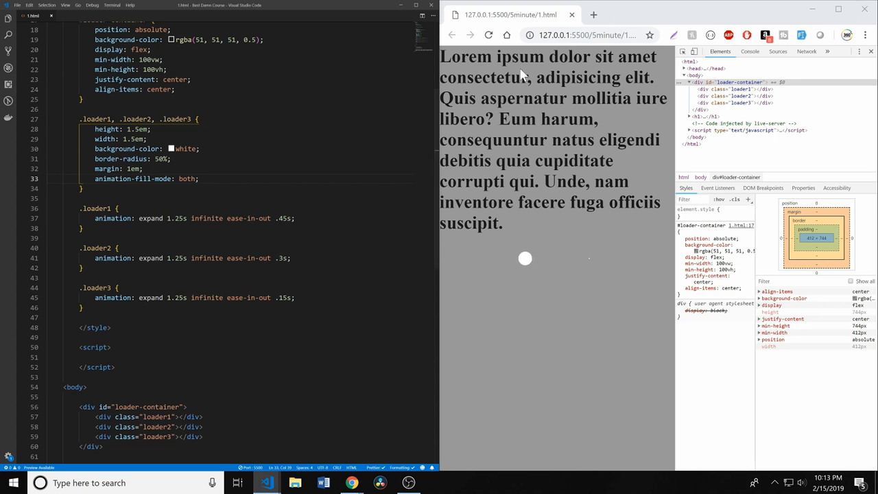
pyautogui.write('box-shadow:')
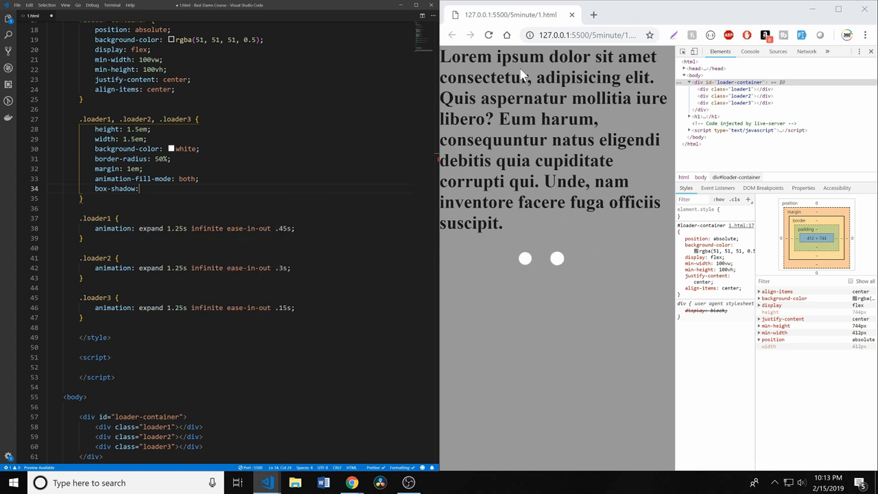
pyautogui.write('0 0 0')
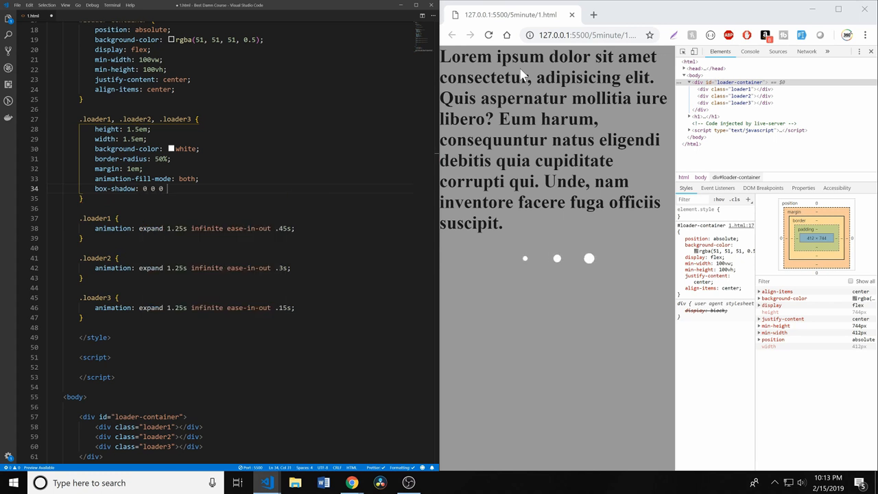
pyautogui.write('2px')
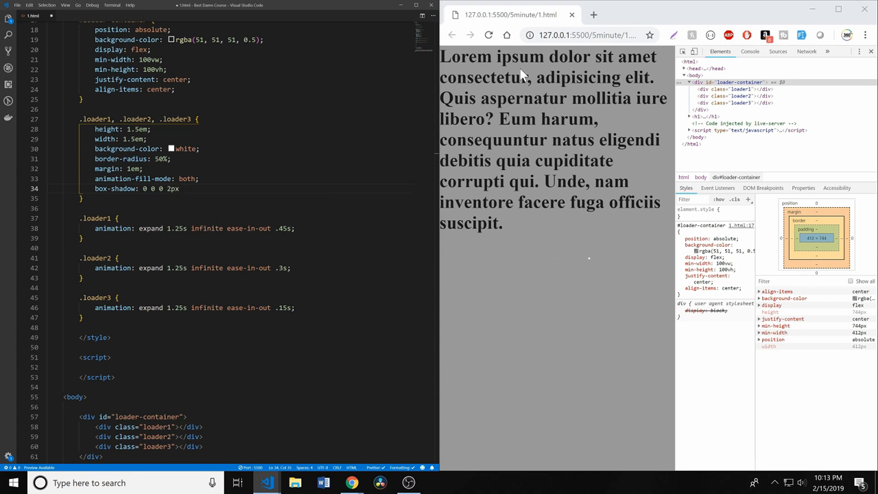
pyautogui.write('#333;')
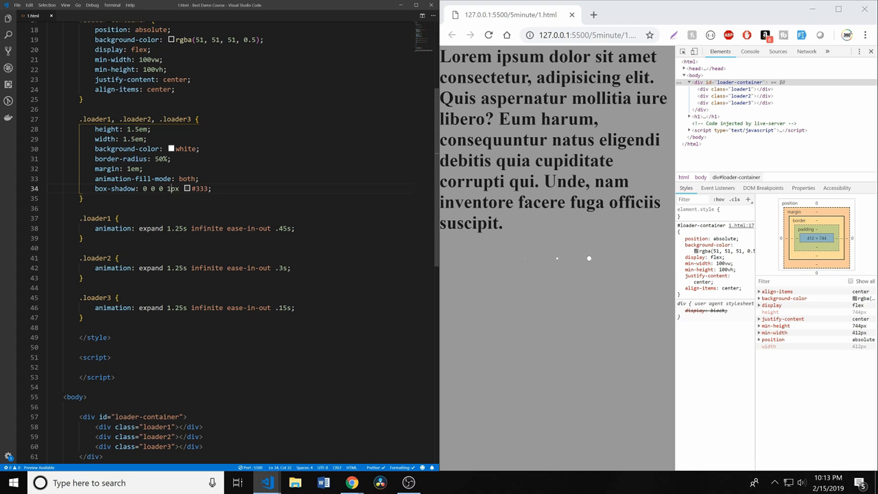
# Step: Start a setTimeout callback that gets the 'loader-container' element into a const loader
pyautogui.scroll(-3)
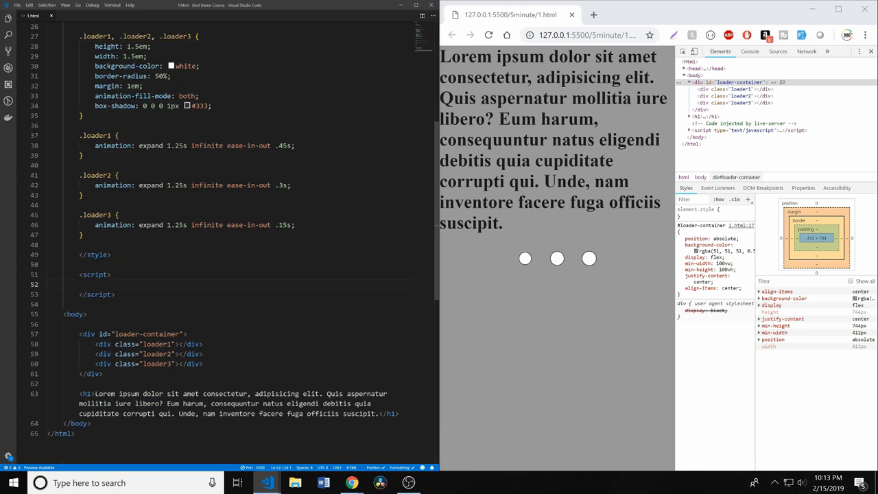
pyautogui.write('seti')
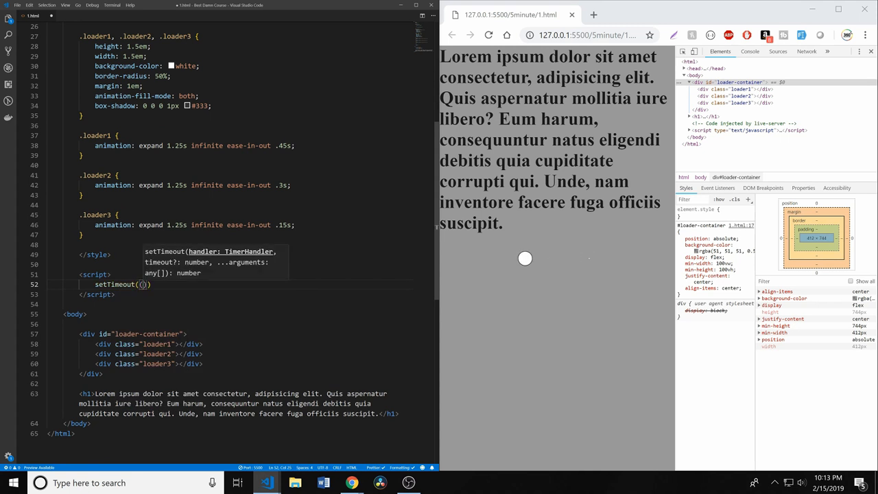
pyautogui.write('() => {')
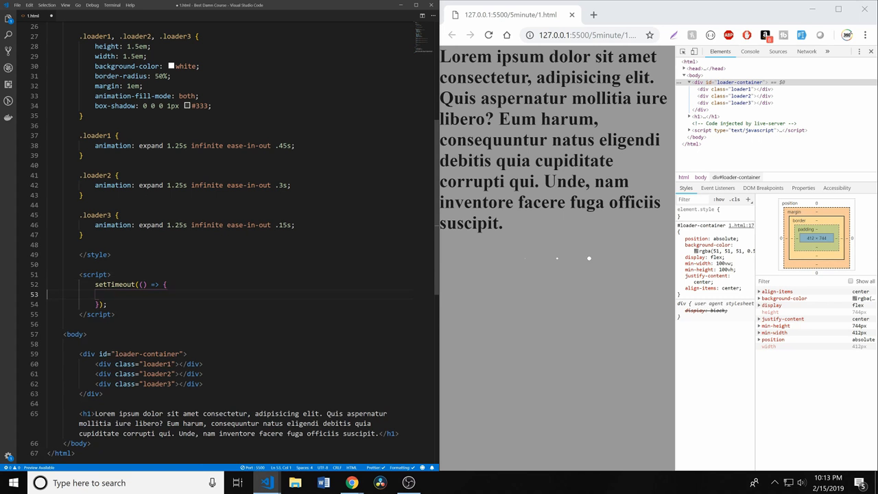
pyautogui.write('const')
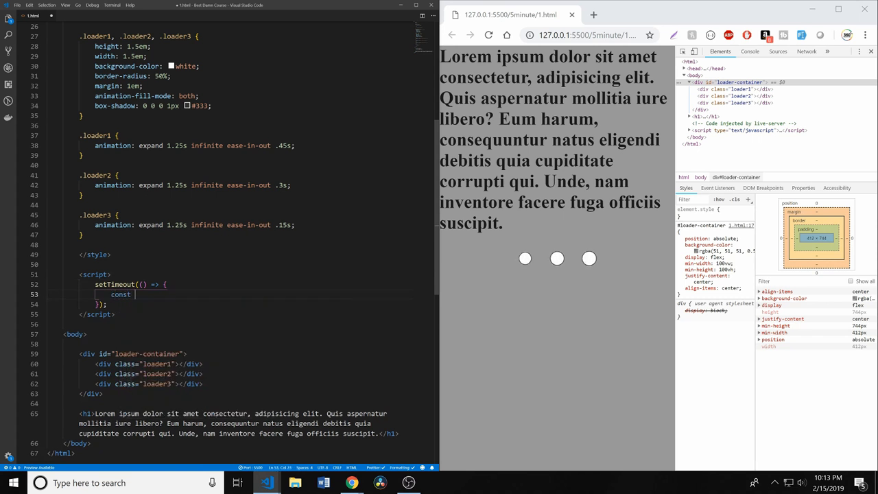
pyautogui.write('loa')
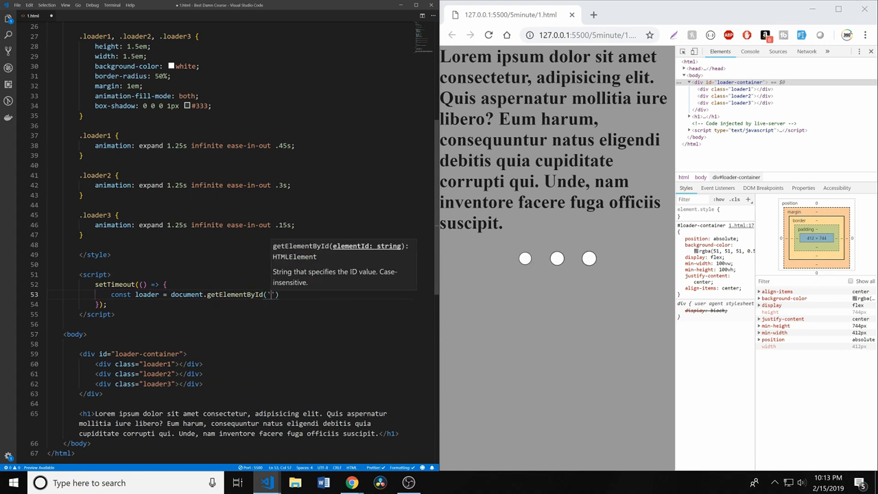
pyautogui.write('loader')
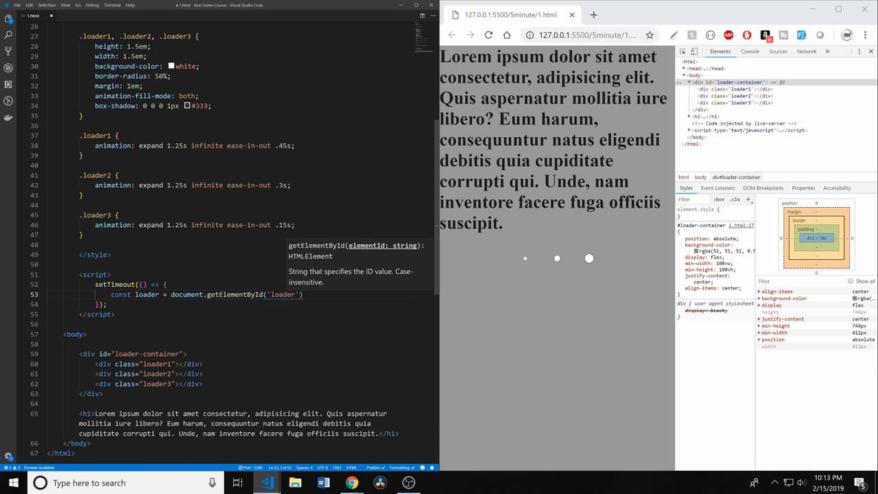
pyautogui.write('.c')
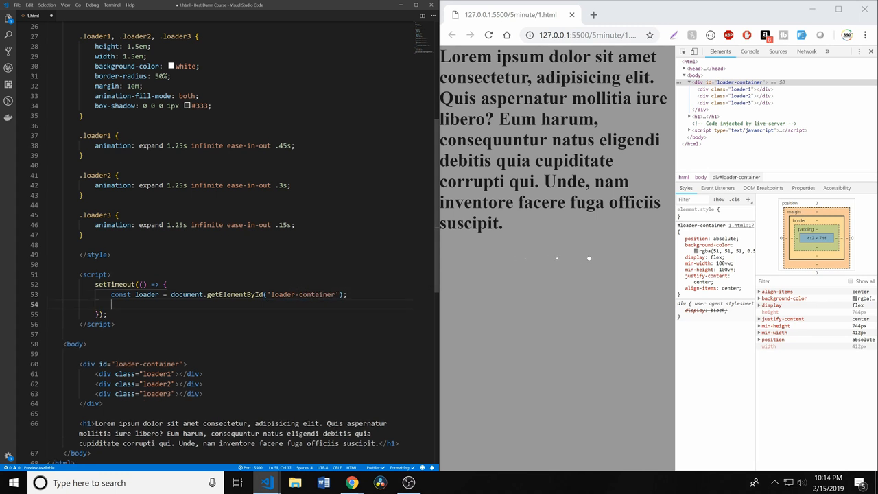
# Step: Set loader.style.display to 'none' and give the timeout a 3000 ms delay
pyautogui.write('loader.style.display')
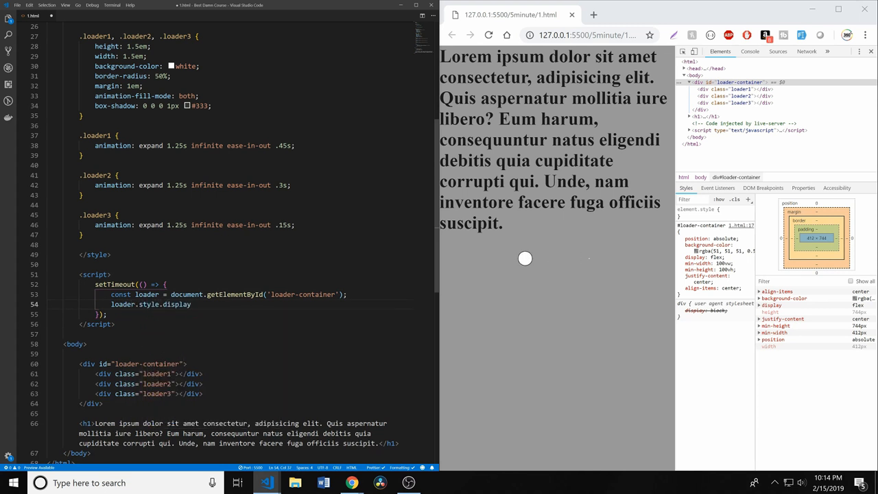
pyautogui.write("= 'n")
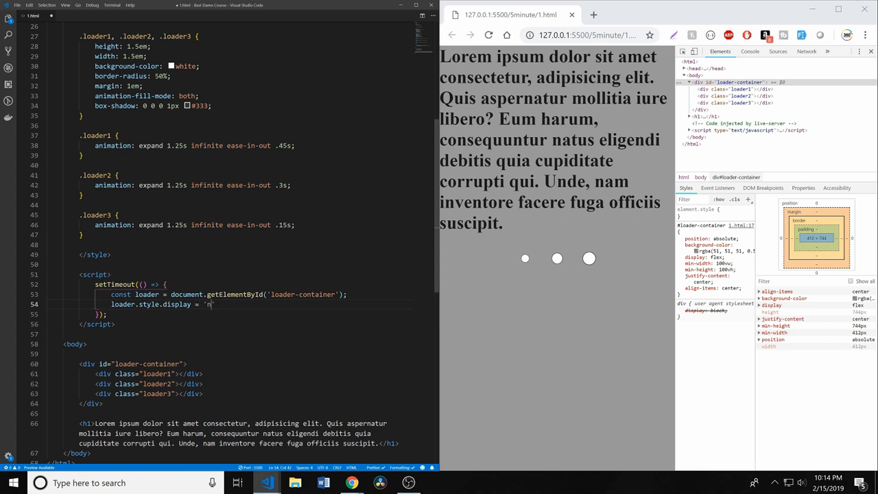
pyautogui.write('one')
pyautogui.click(237, 314)
pyautogui.write(', ')
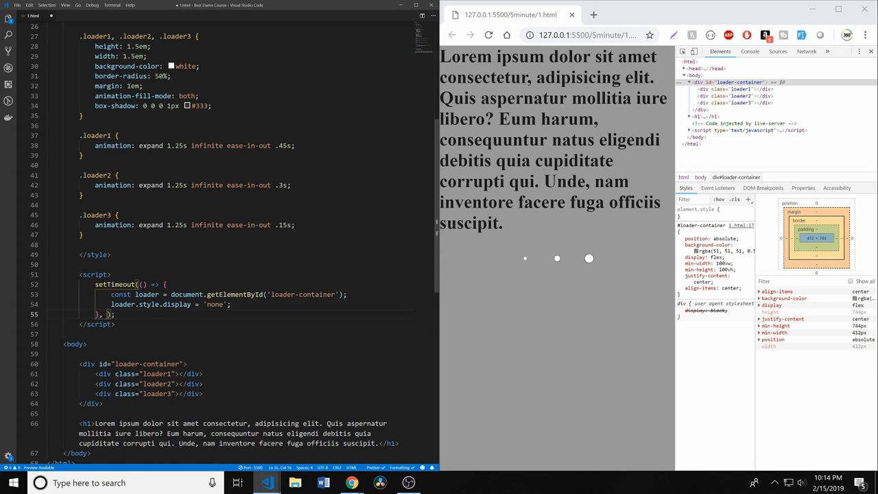
pyautogui.write('3000')
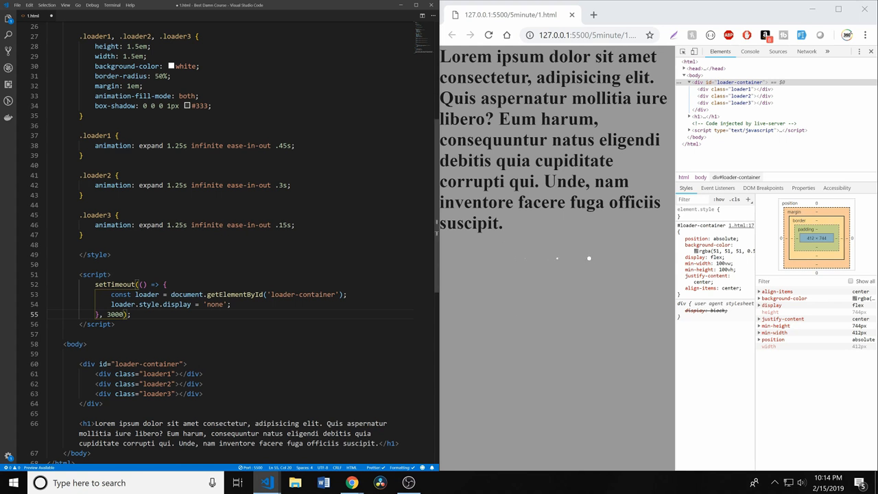
pyautogui.moveTo(526, 258)
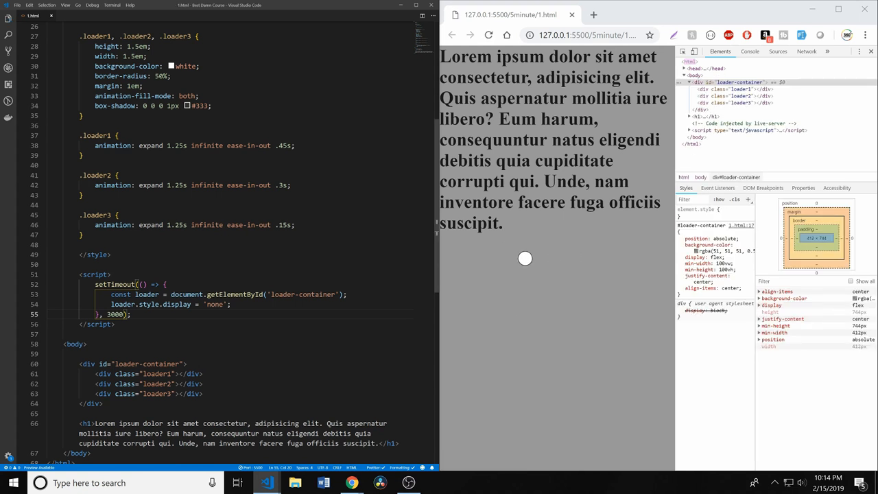